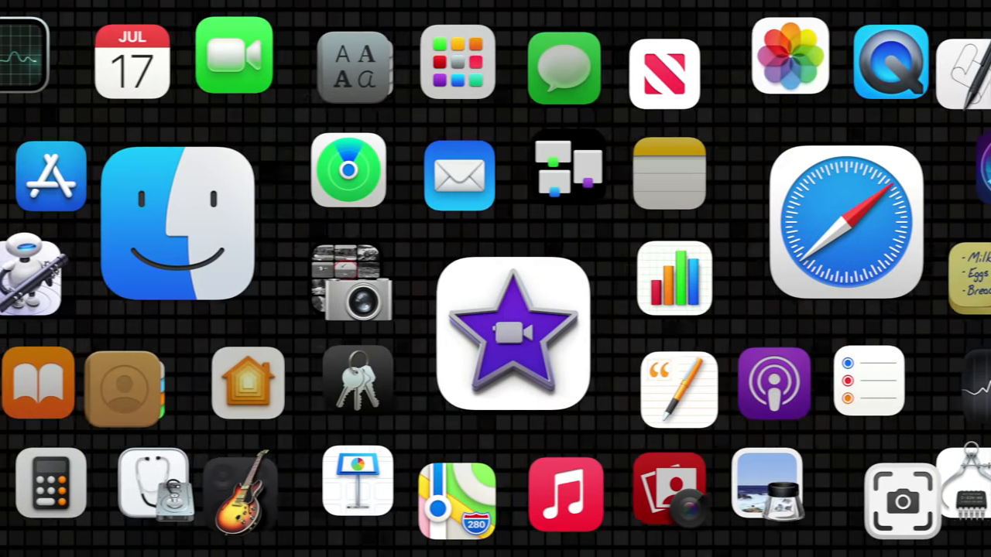
# Open the Apple menu from the menu bar.
pyautogui.click(22, 8)
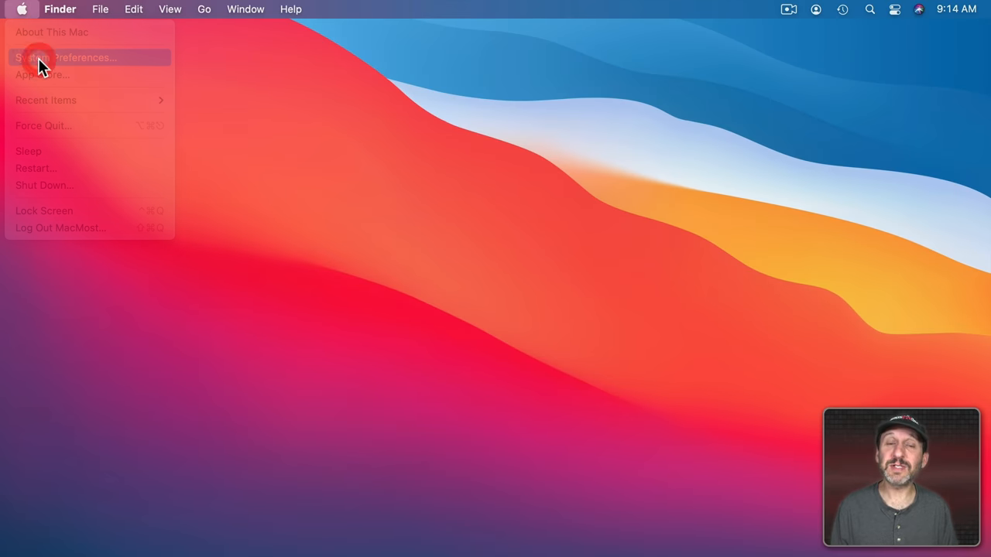
# Open System Preferences and go to the Apple ID iCloud settings.
pyautogui.click(73, 57)
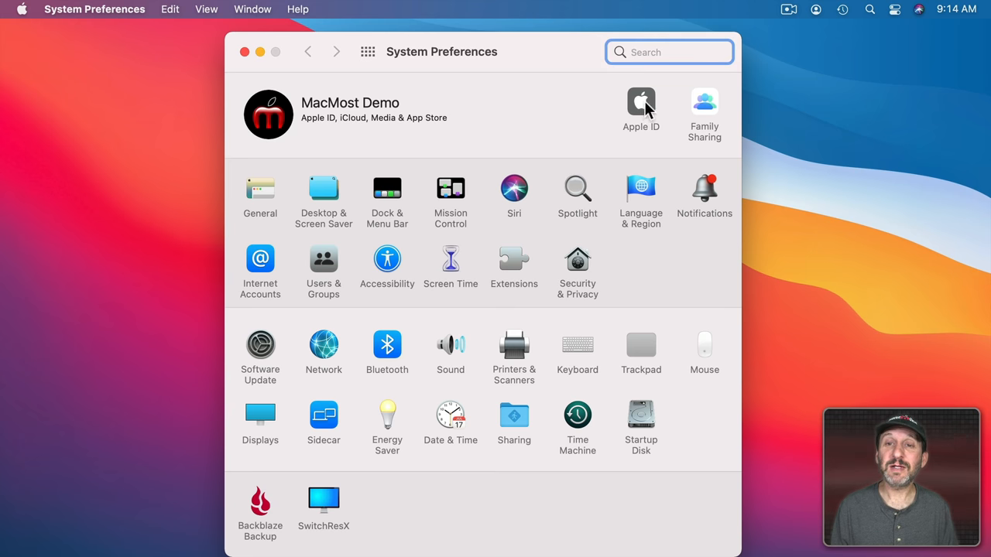
pyautogui.click(641, 103)
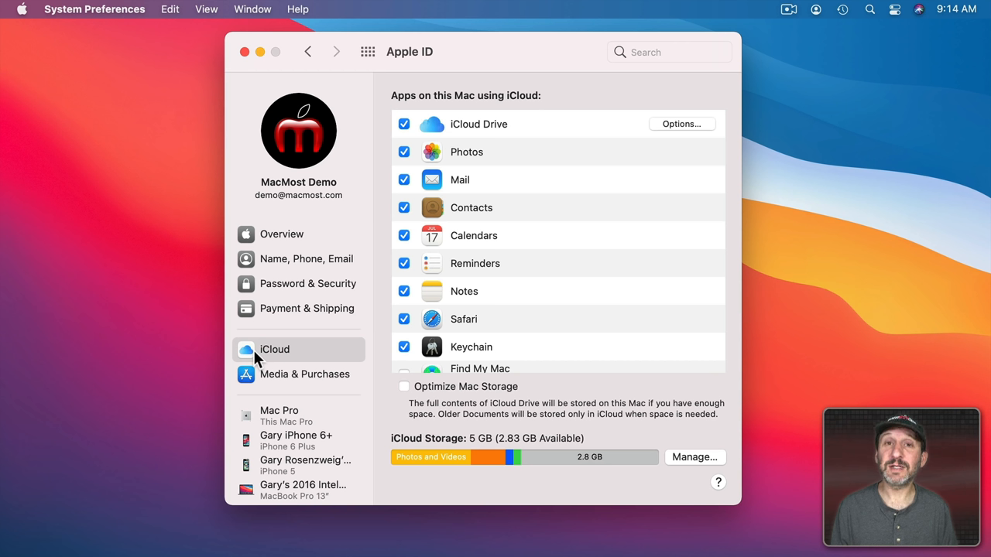
pyautogui.moveTo(411, 391)
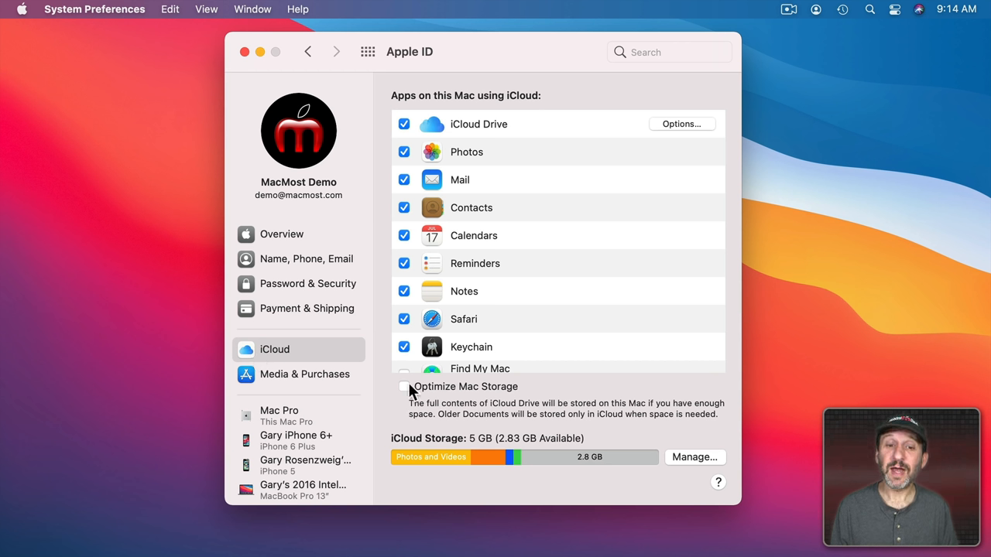
pyautogui.moveTo(561, 399)
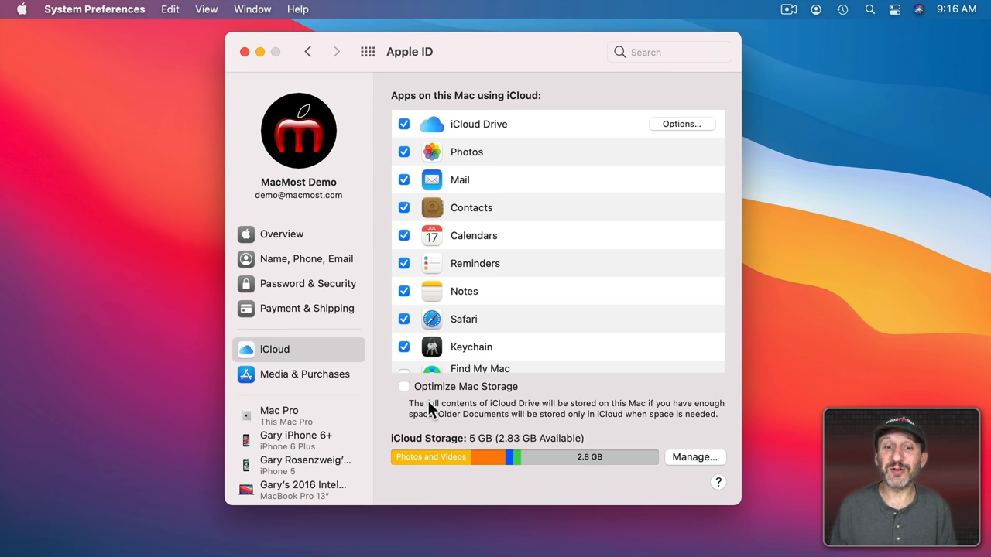
pyautogui.moveTo(379, 418)
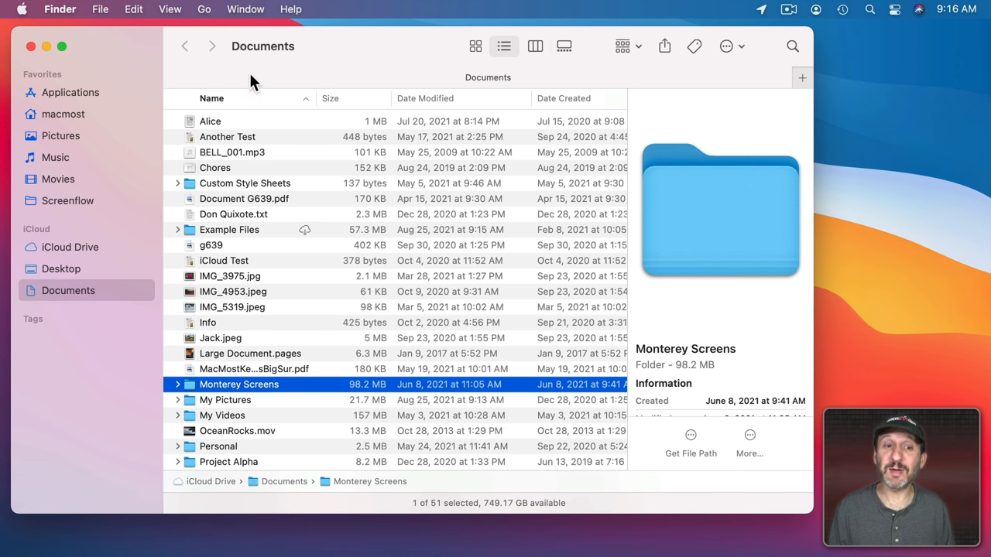
pyautogui.moveTo(223, 244)
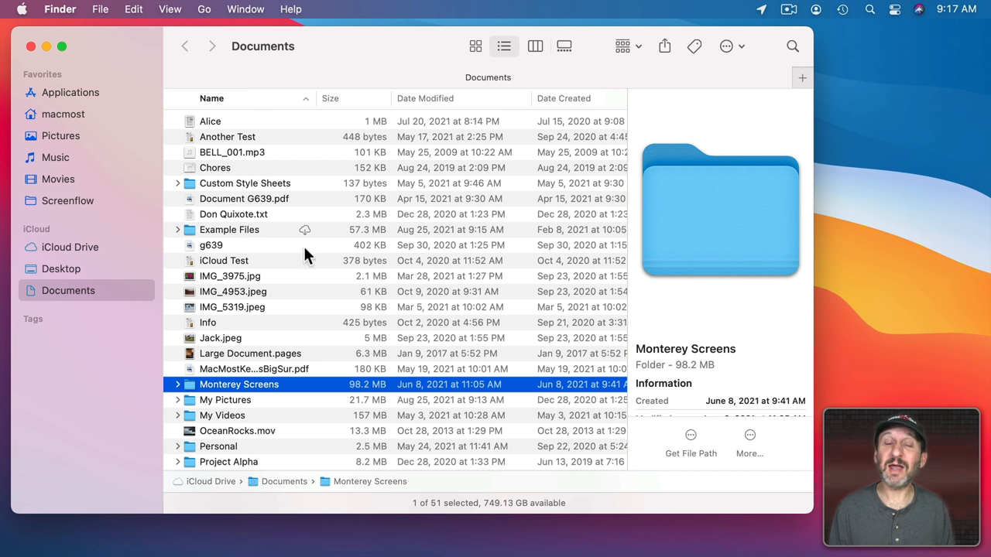
pyautogui.moveTo(333, 260)
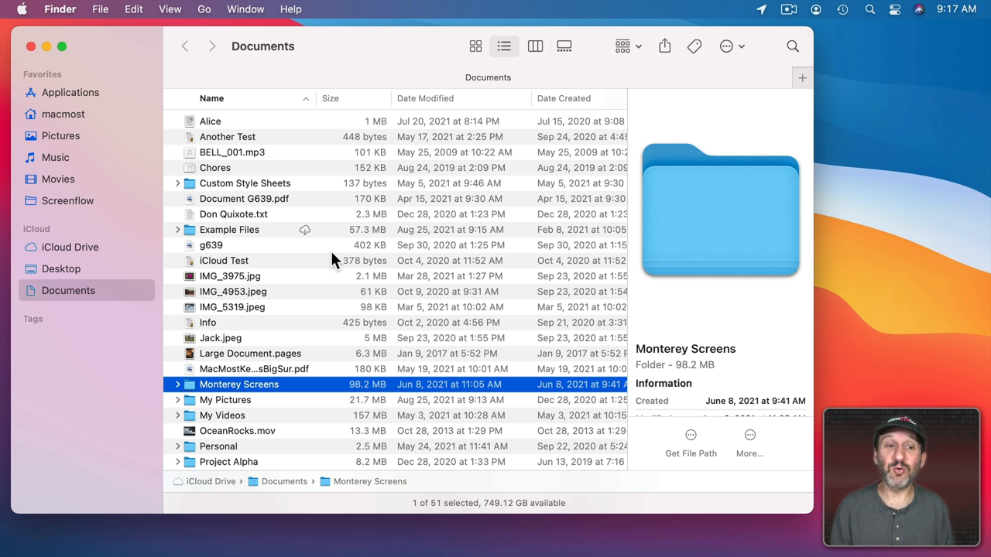
# Expand Example Files and use Download Now on the Alice document.
pyautogui.click(177, 229)
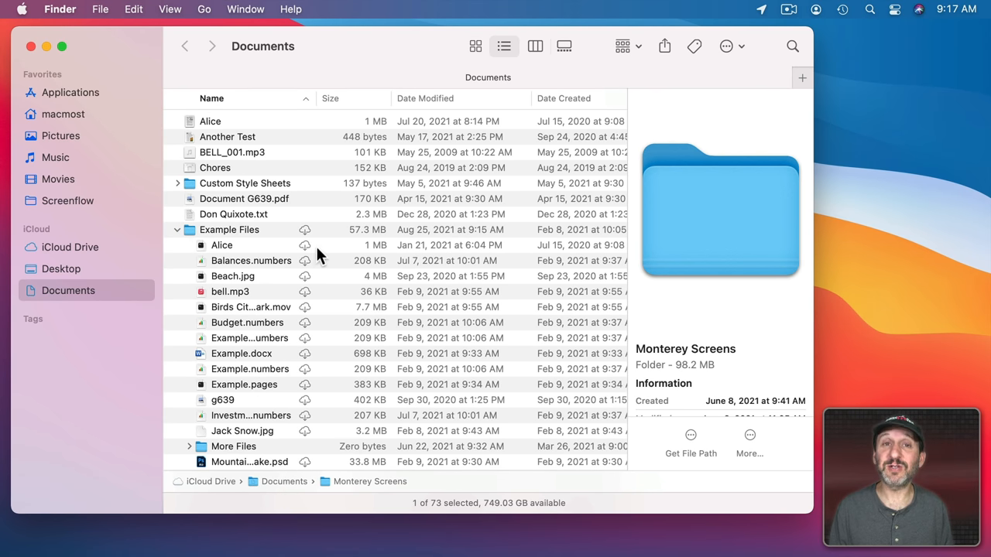
pyautogui.click(222, 245)
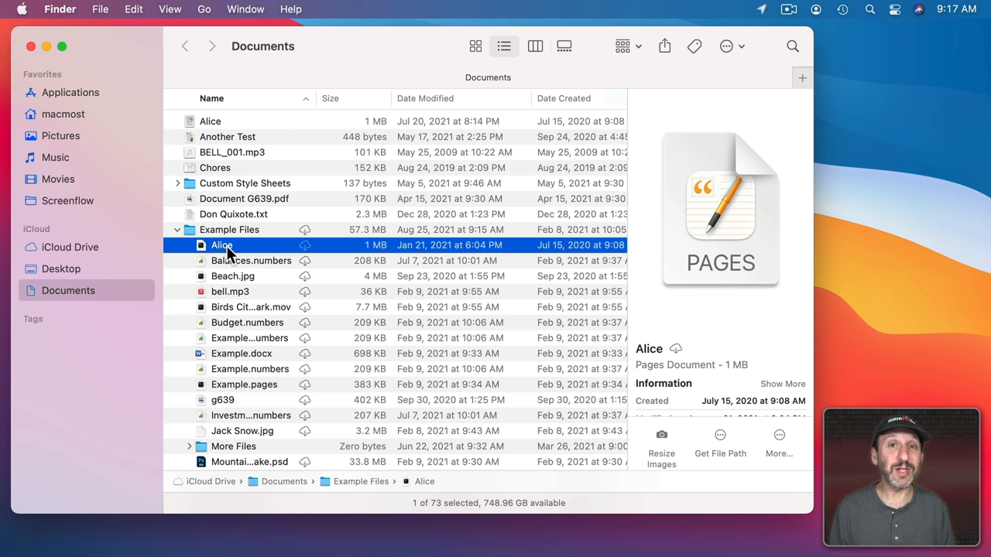
pyautogui.moveTo(237, 255)
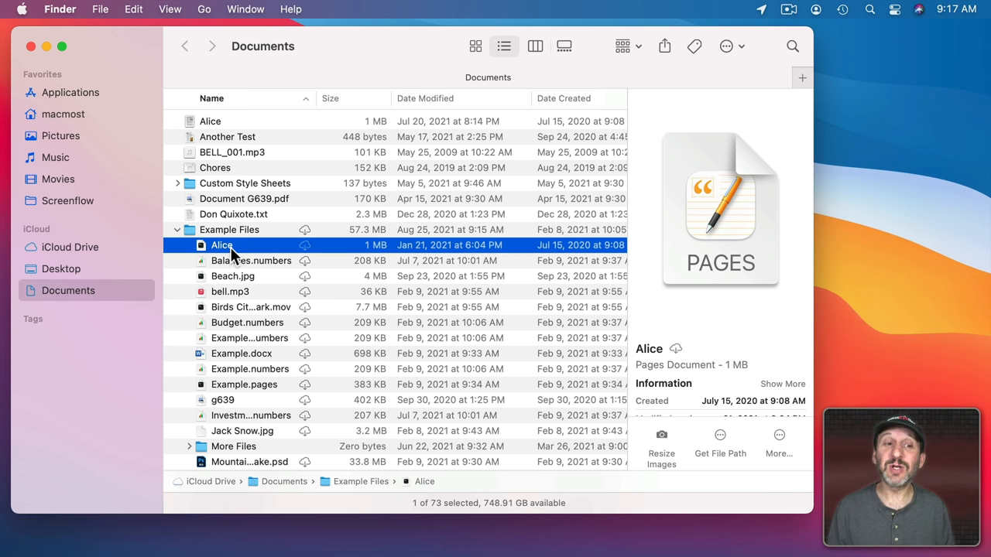
pyautogui.rightClick(222, 244)
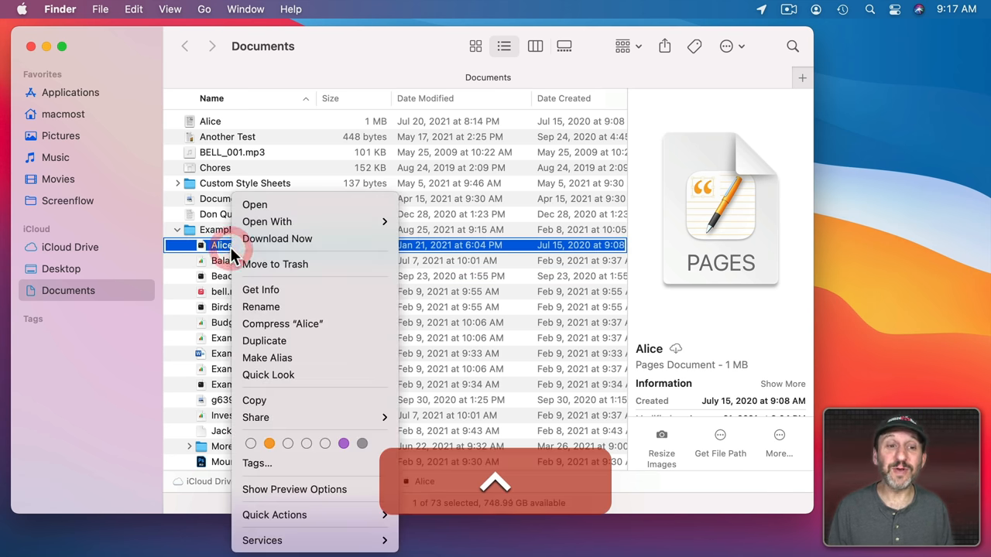
pyautogui.moveTo(276, 238)
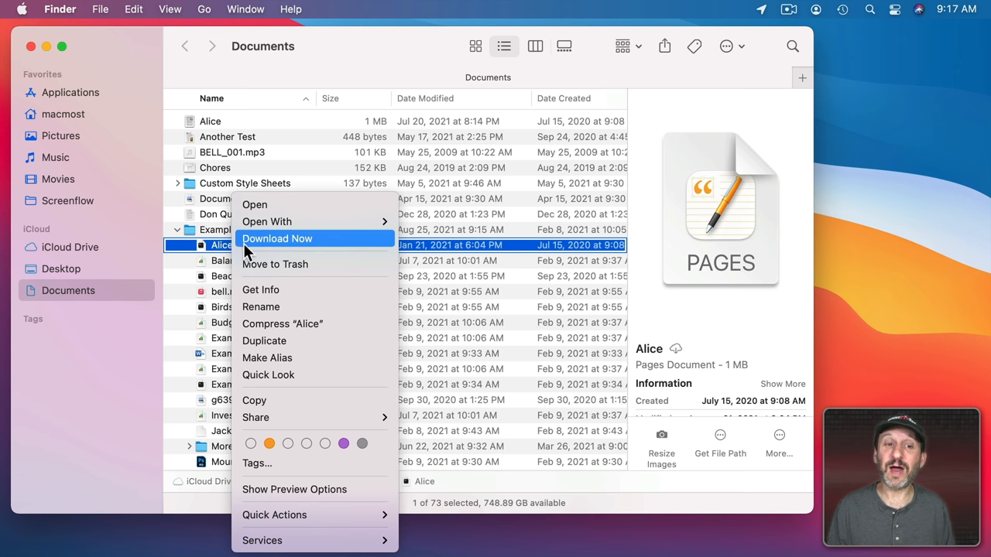
pyautogui.click(276, 239)
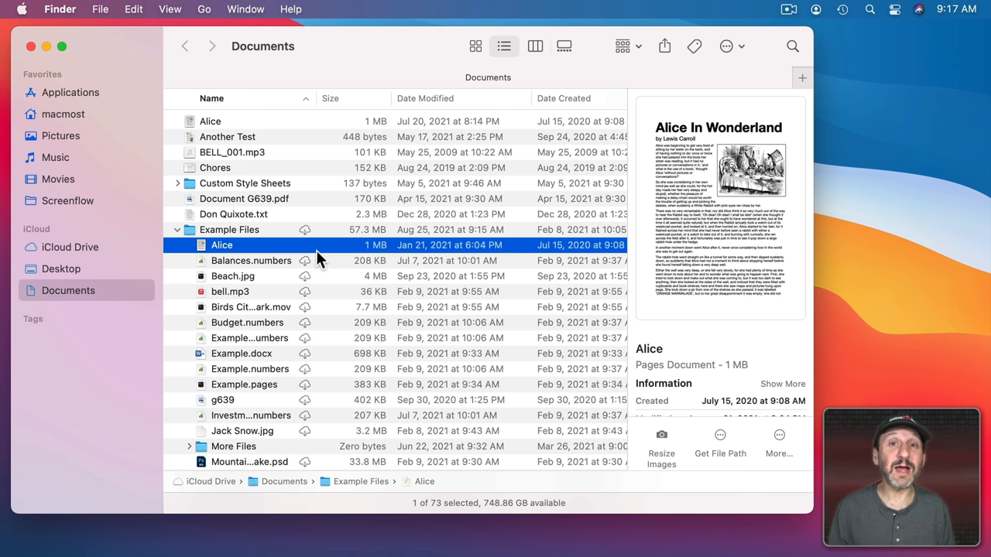
pyautogui.moveTo(314, 259)
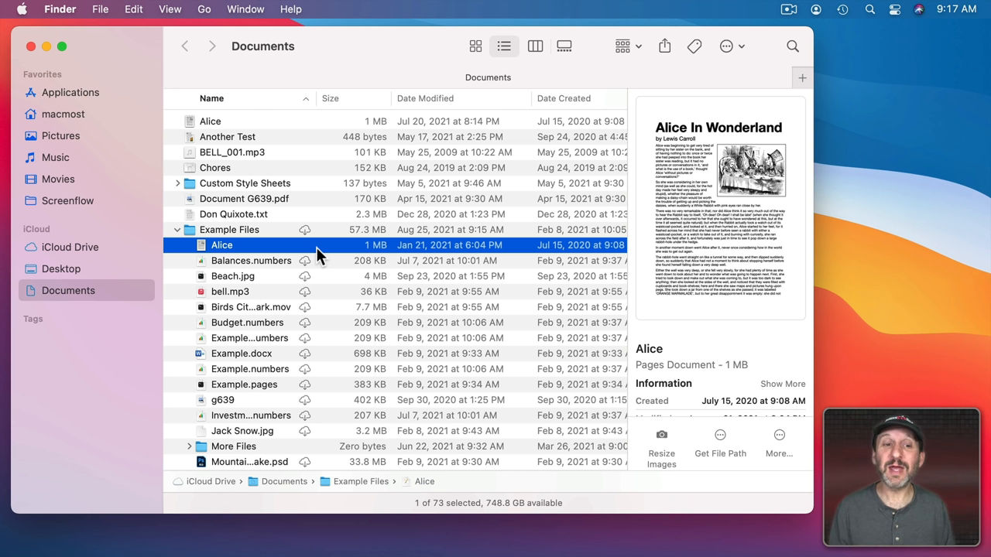
pyautogui.moveTo(281, 255)
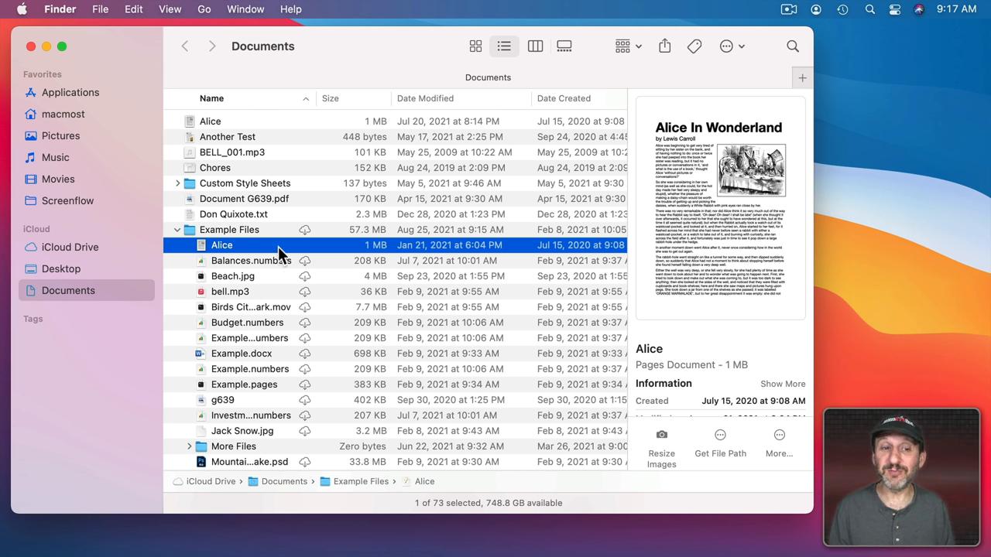
pyautogui.moveTo(274, 254)
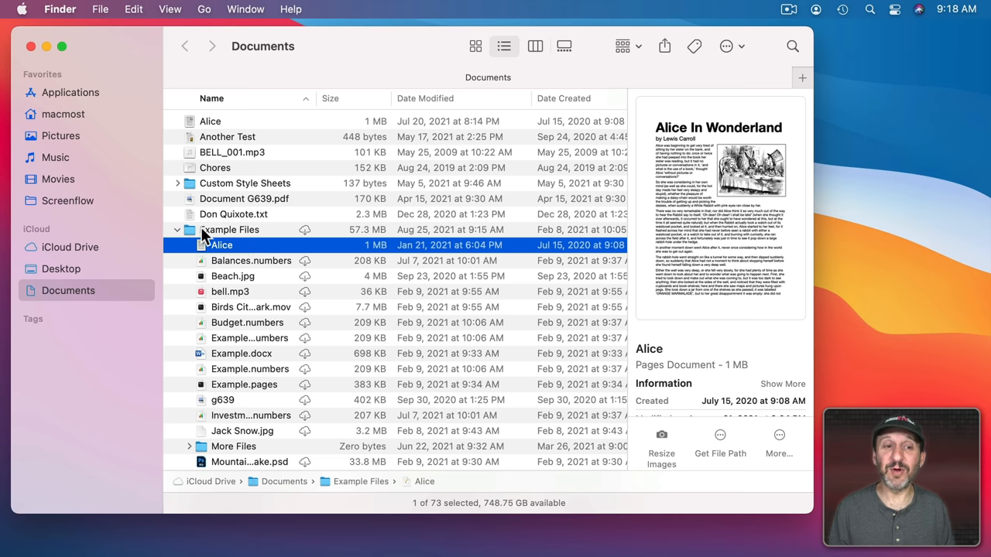
# Download all of Example Files, remove Alice's local download, and collapse the folder.
pyautogui.rightClick(229, 229)
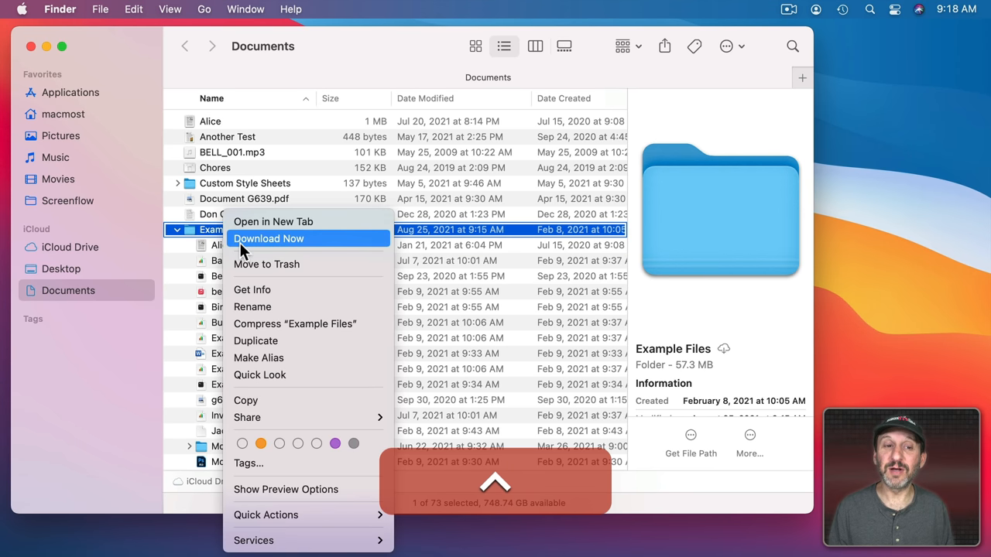
pyautogui.click(268, 239)
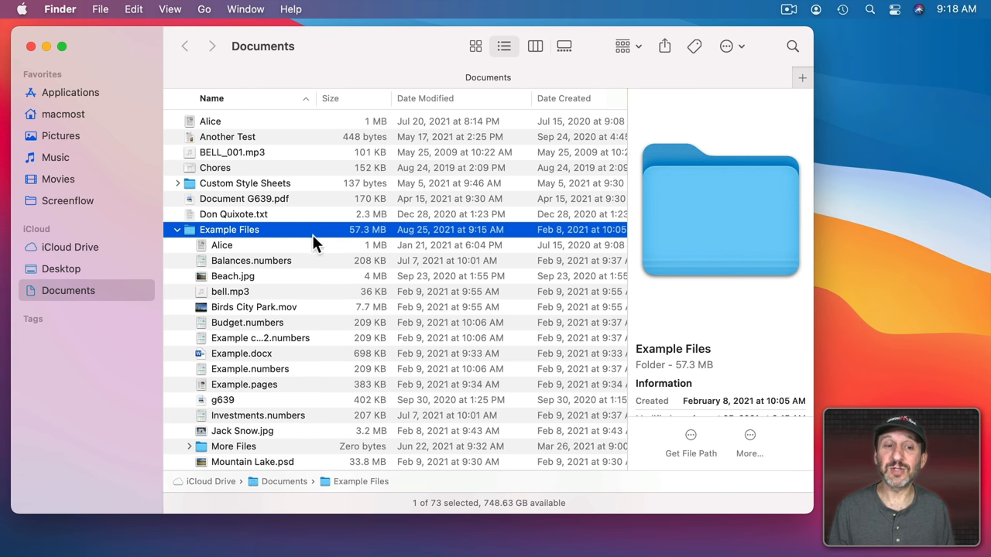
pyautogui.moveTo(228, 236)
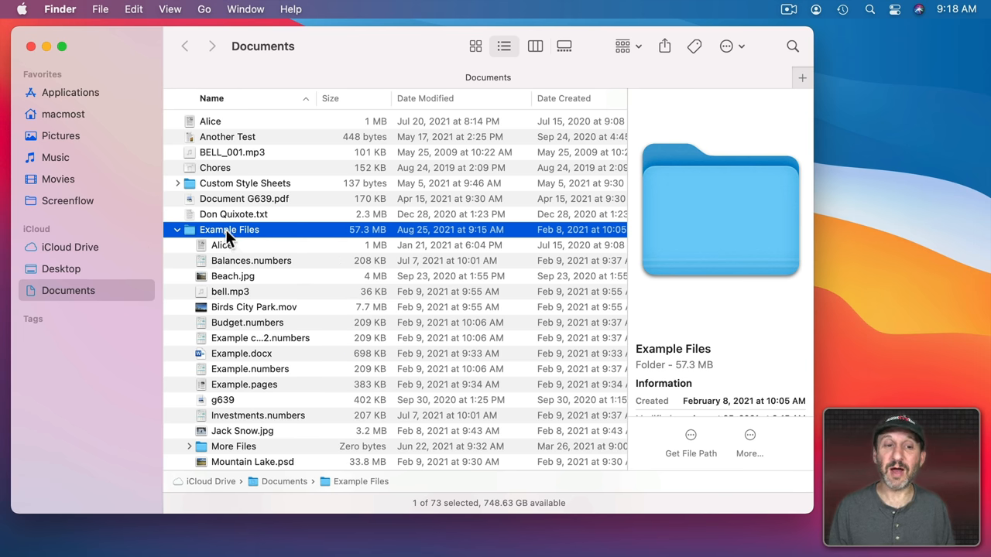
pyautogui.moveTo(244, 340)
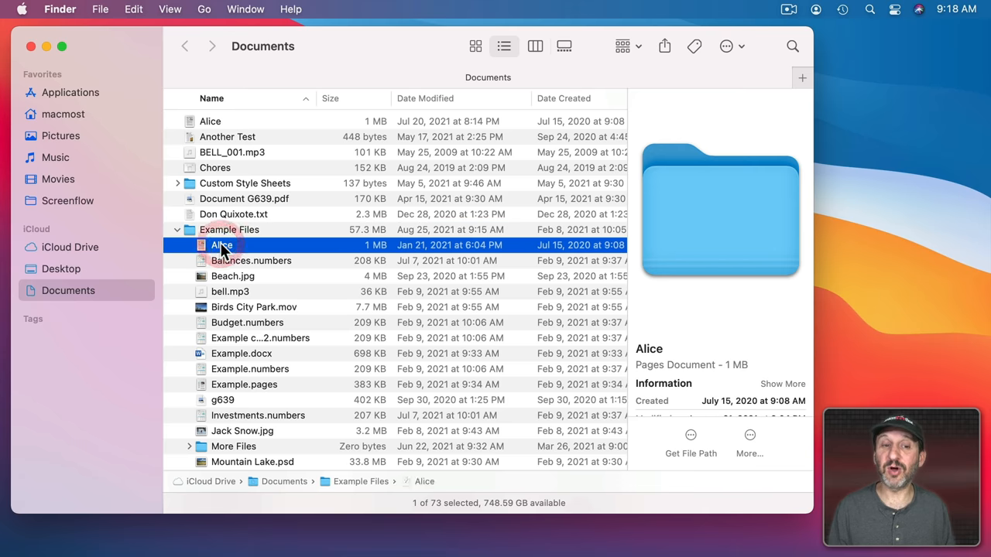
pyautogui.rightClick(222, 245)
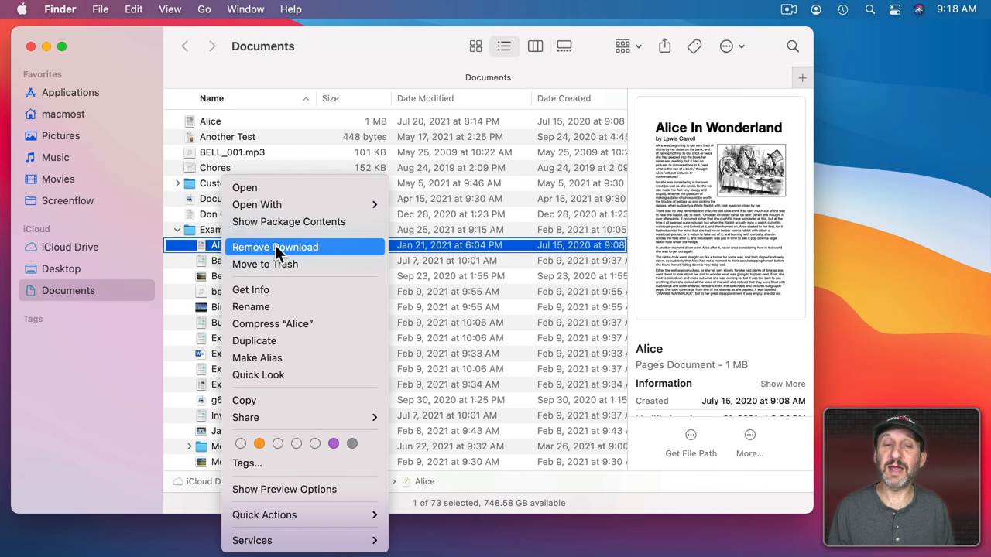
pyautogui.click(275, 246)
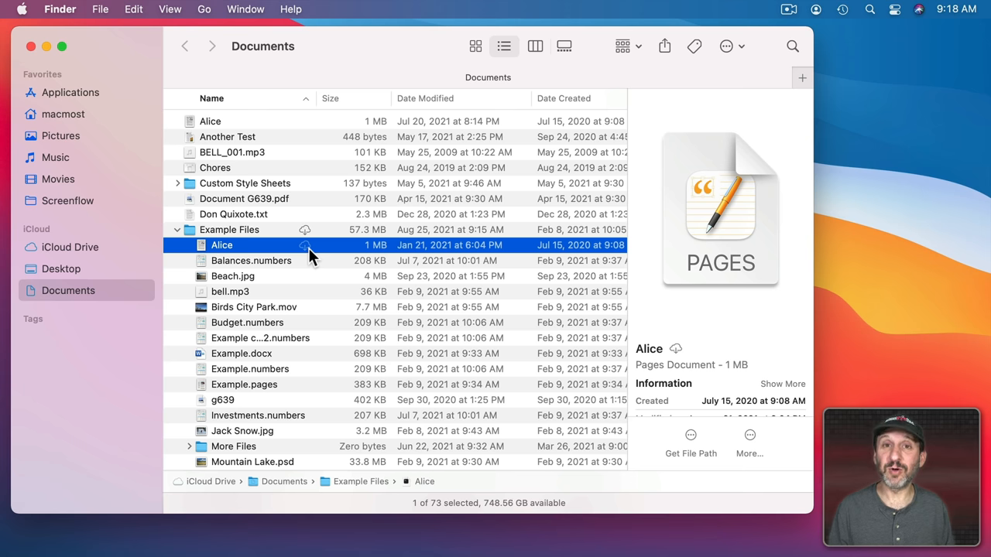
pyautogui.moveTo(305, 246)
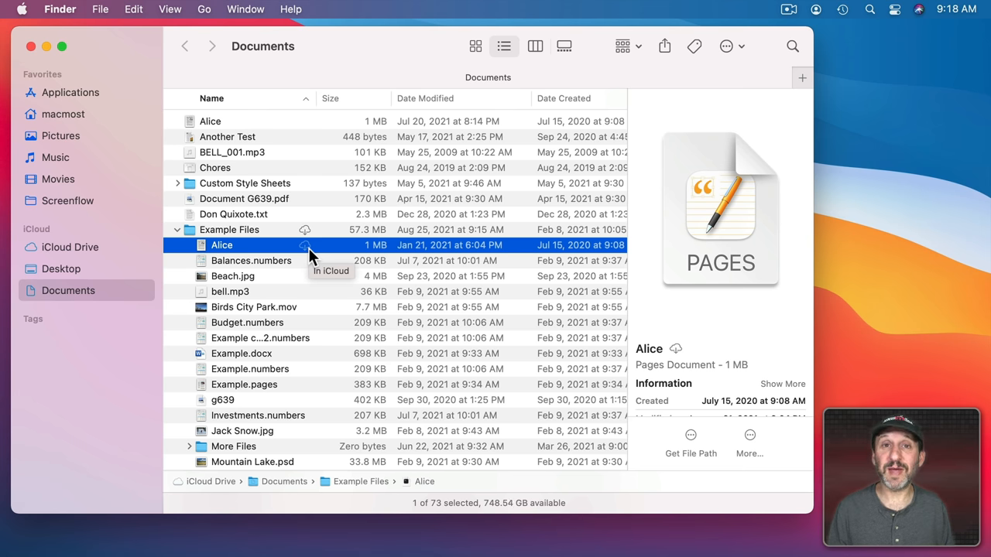
pyautogui.click(178, 229)
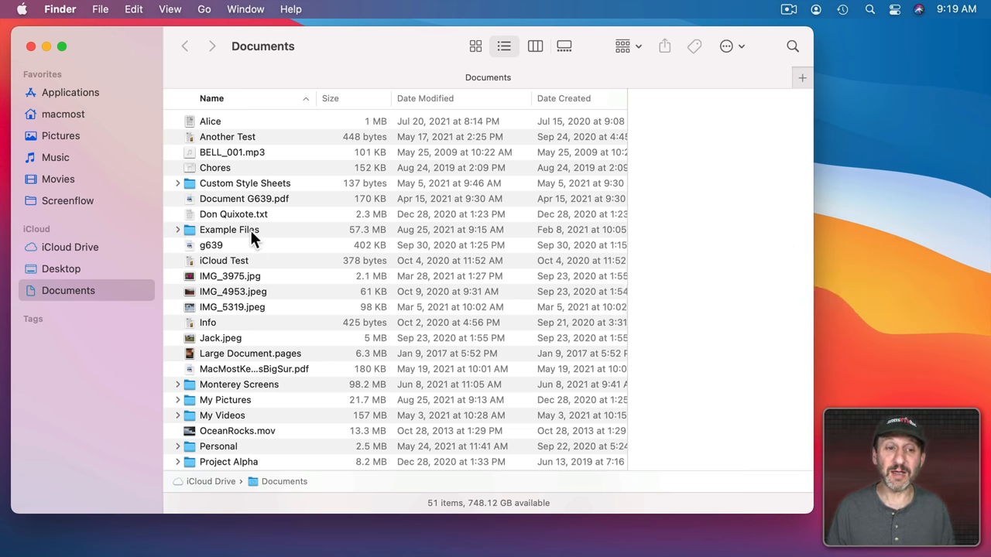
# Rename the Example Files folder to 'Example Files.nosync'.
pyautogui.click(229, 229)
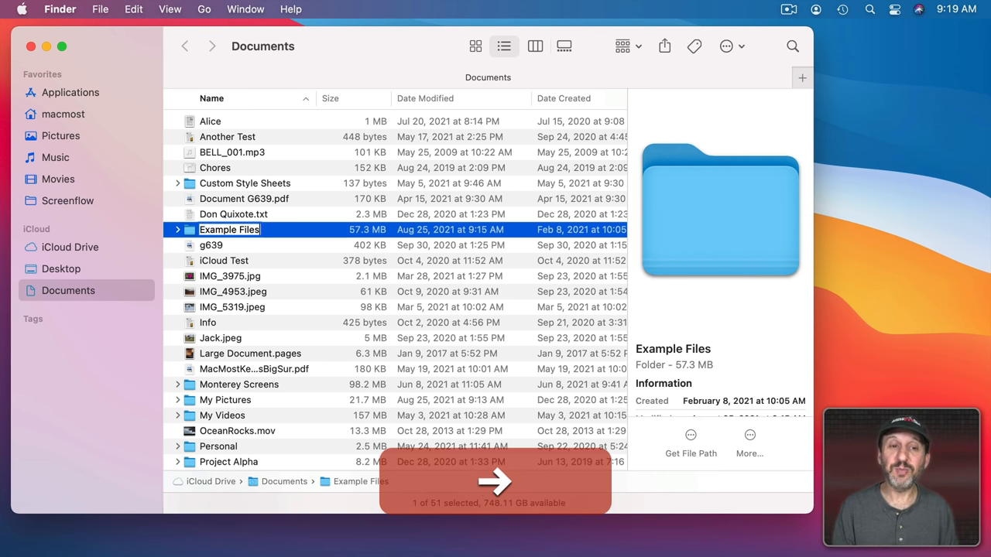
pyautogui.write('.nosync')
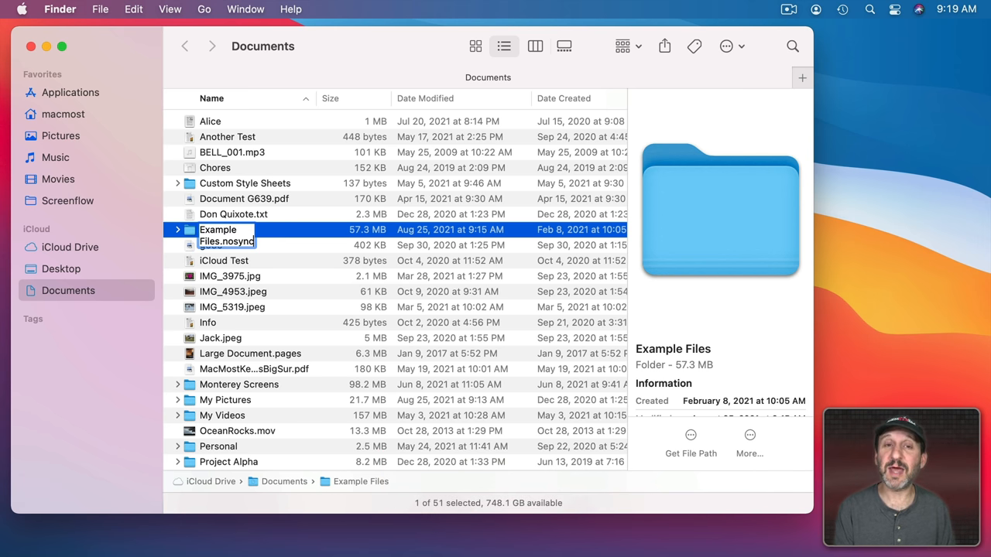
pyautogui.press('Return')
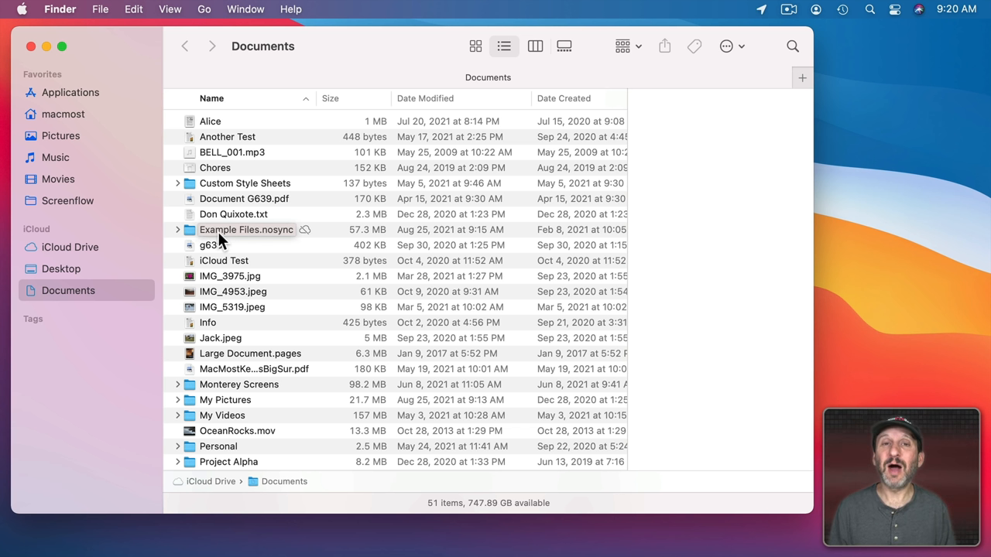
pyautogui.moveTo(258, 184)
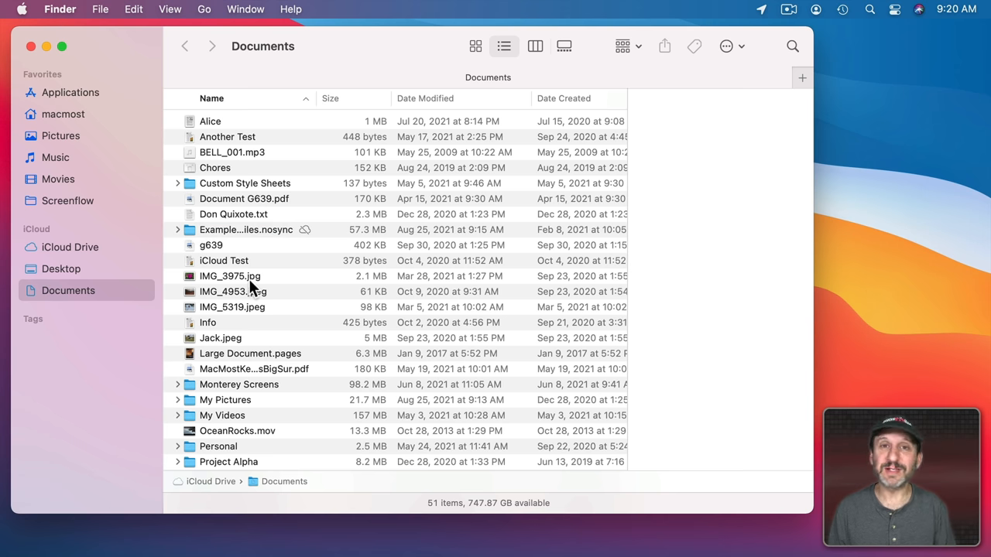
pyautogui.moveTo(284, 238)
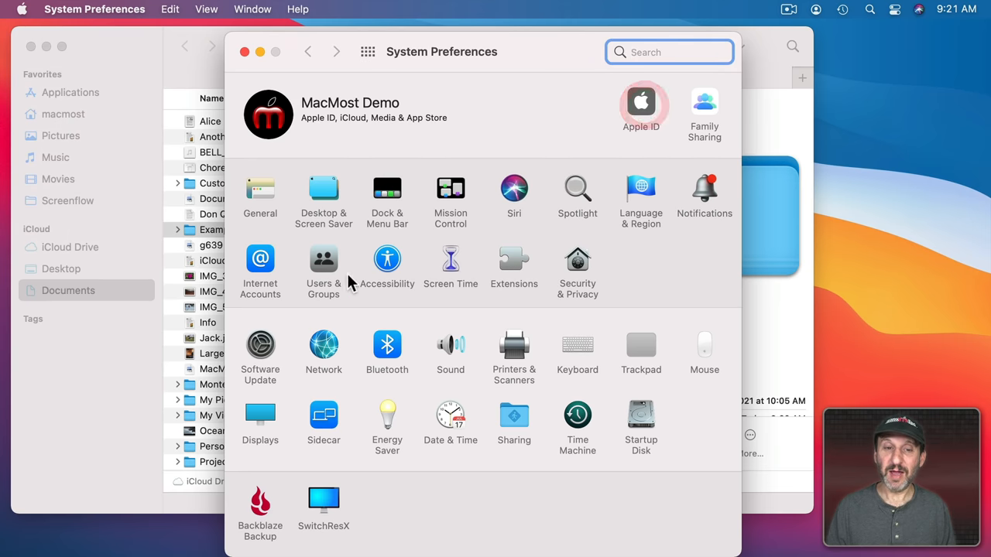
# Review iCloud Drive's Desktop & Documents Folders option, then close System Preferences.
pyautogui.click(641, 102)
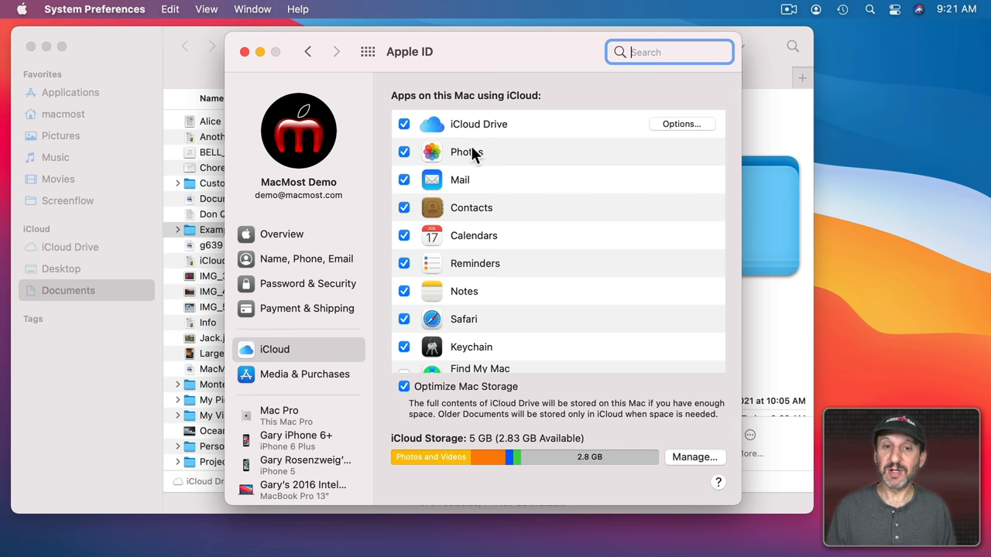
pyautogui.click(680, 123)
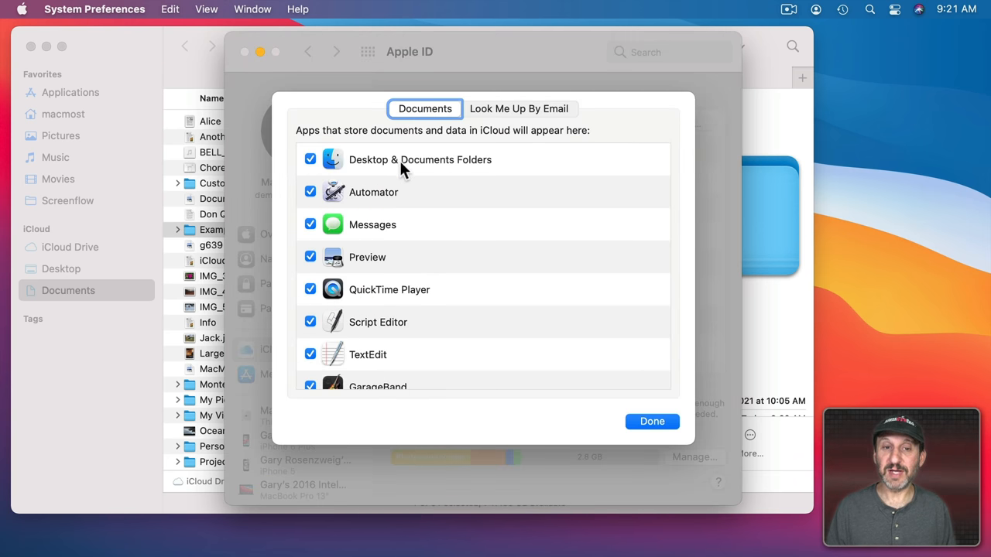
pyautogui.moveTo(445, 168)
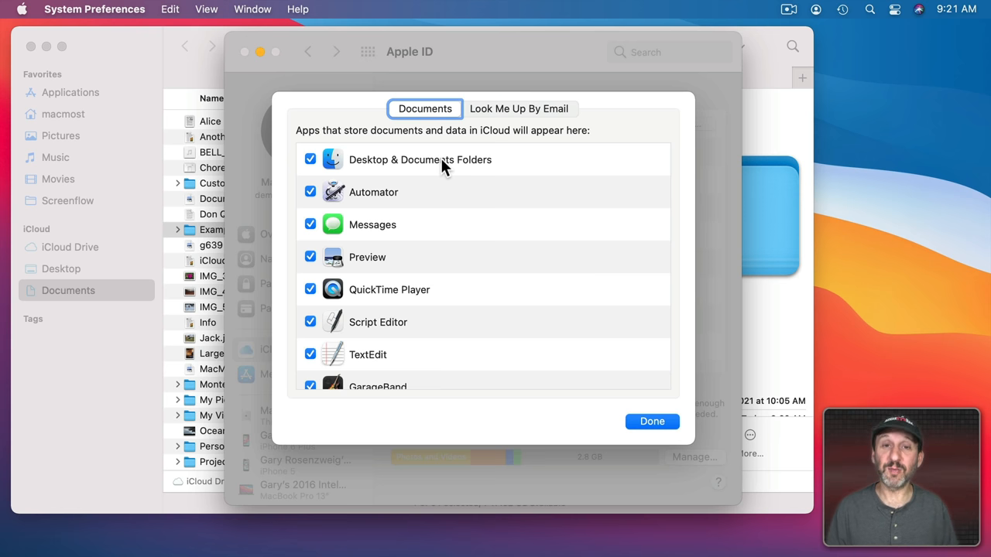
pyautogui.click(651, 421)
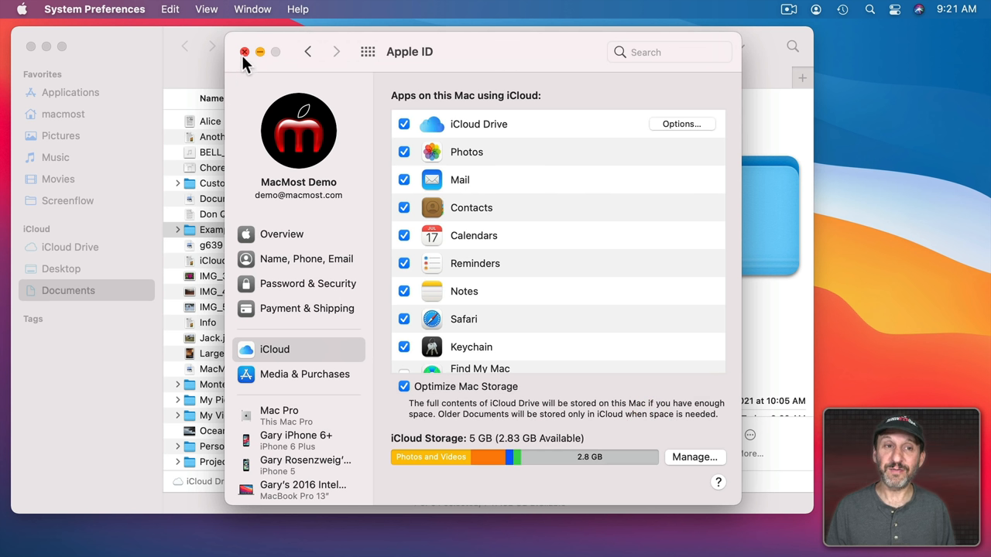
pyautogui.click(245, 52)
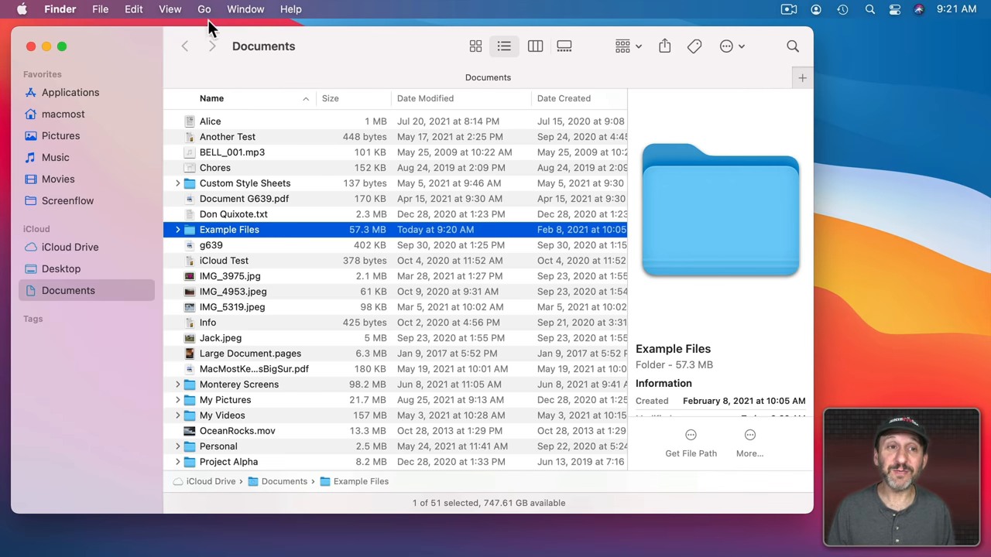
# Glance at iCloud Drive, then return to the macmost home folder.
pyautogui.click(203, 8)
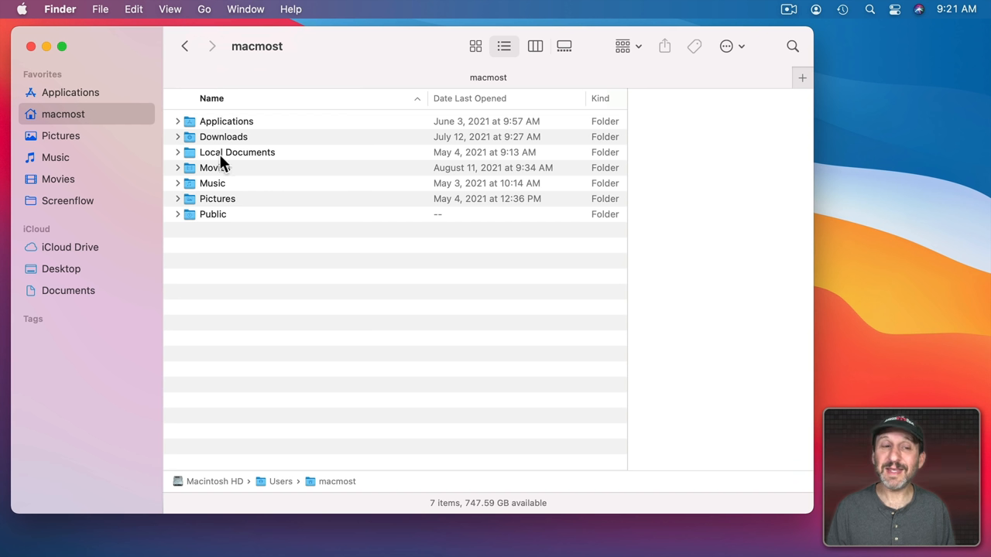
pyautogui.moveTo(217, 233)
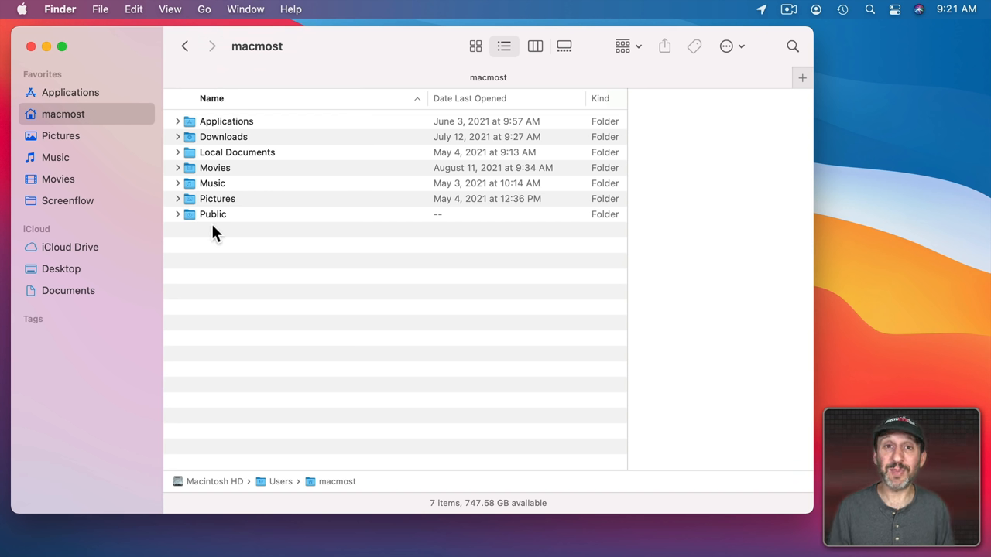
pyautogui.moveTo(223, 185)
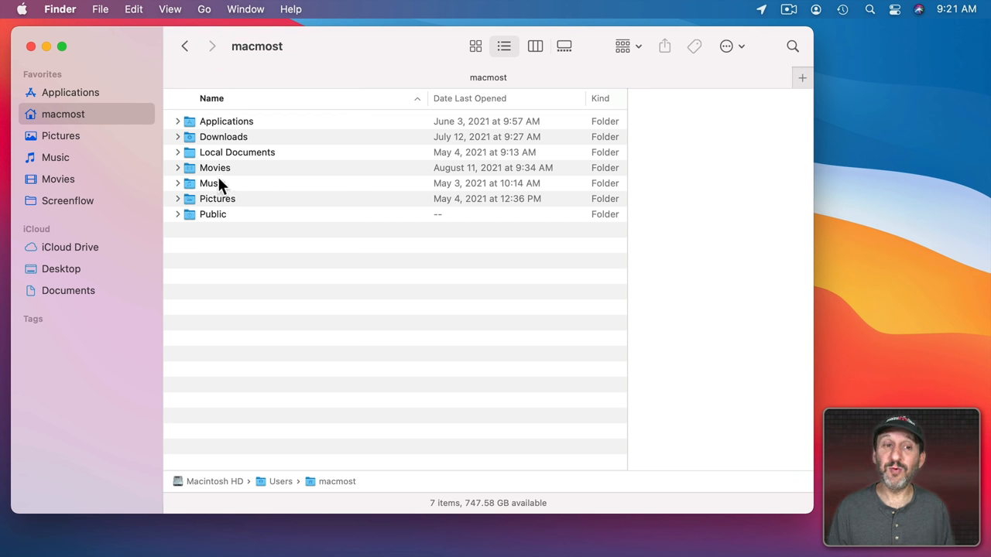
pyautogui.moveTo(228, 253)
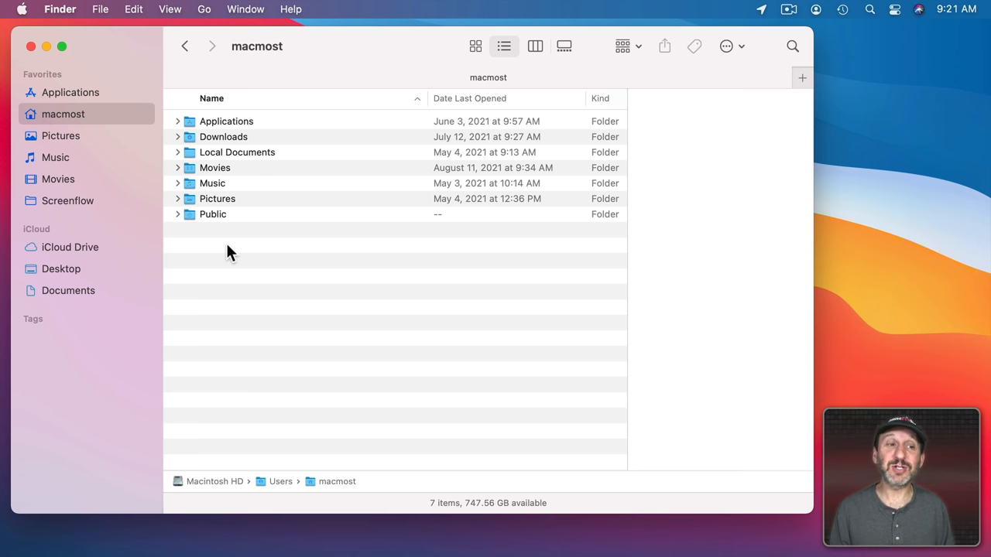
pyautogui.click(70, 247)
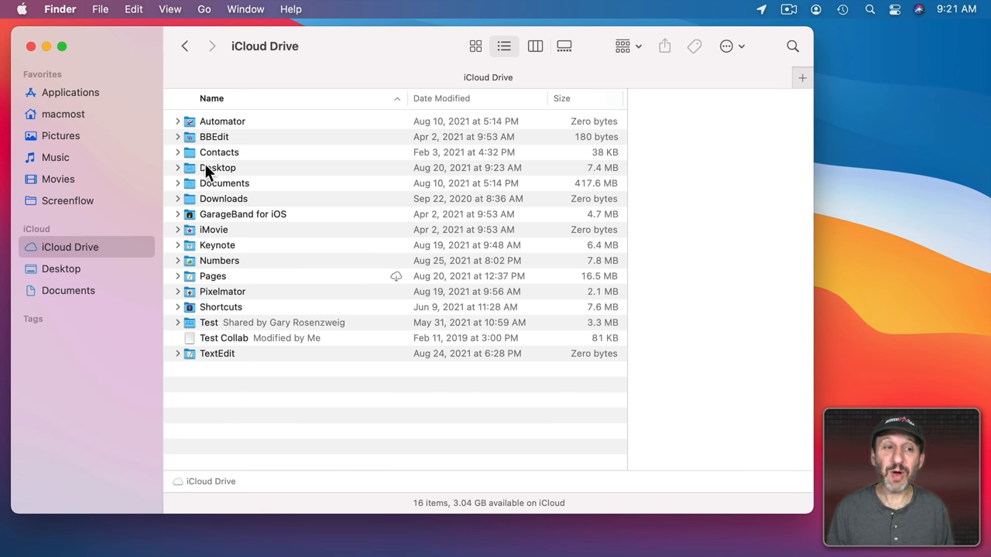
pyautogui.click(63, 114)
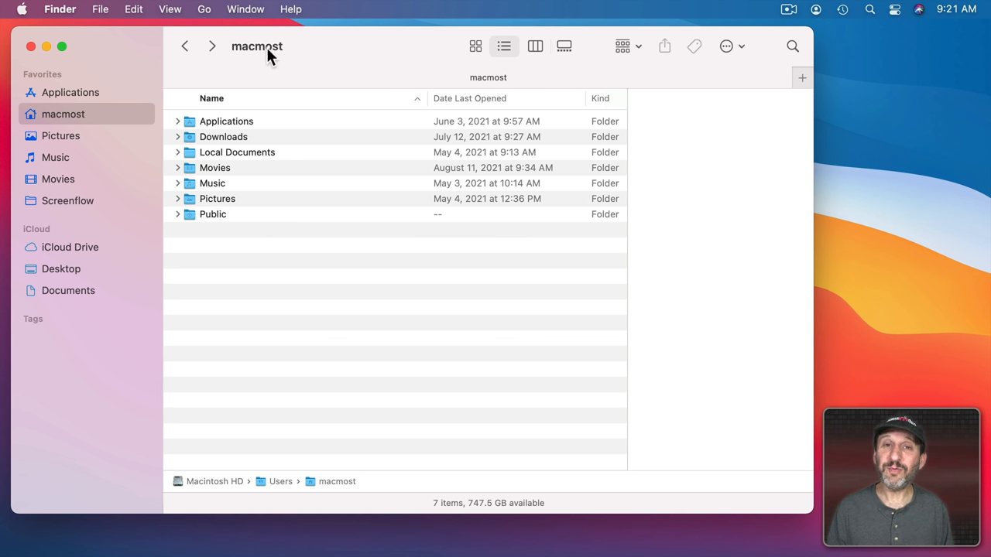
pyautogui.moveTo(242, 329)
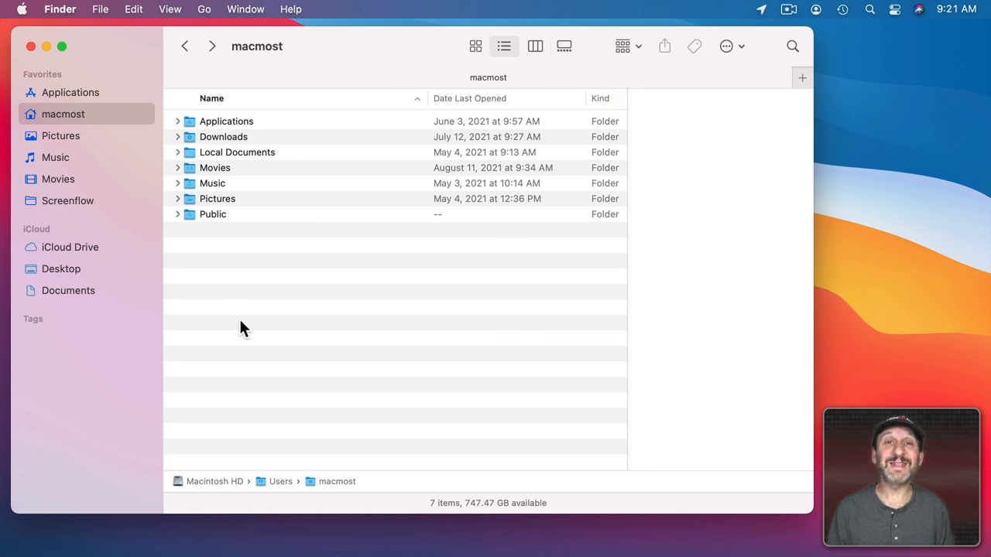
pyautogui.moveTo(228, 192)
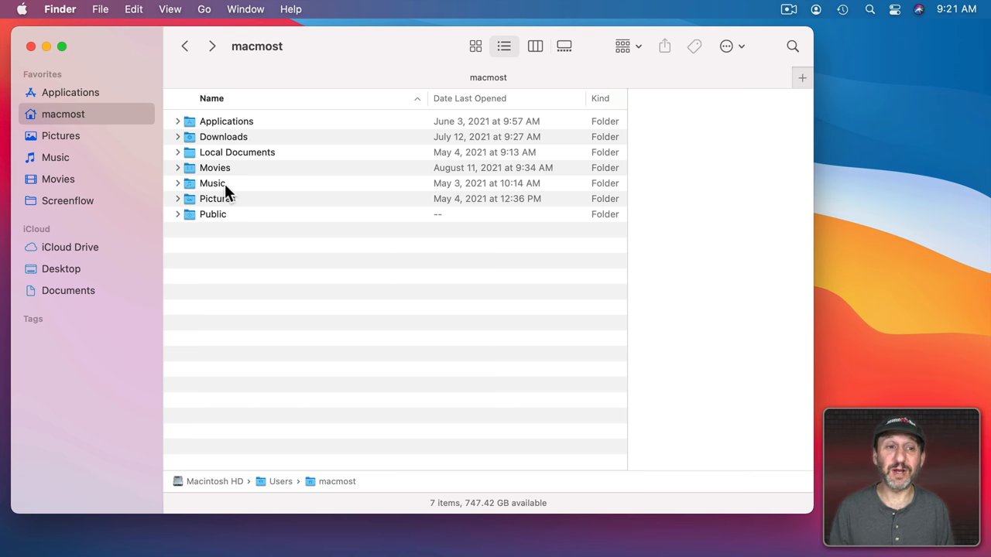
pyautogui.moveTo(193, 155)
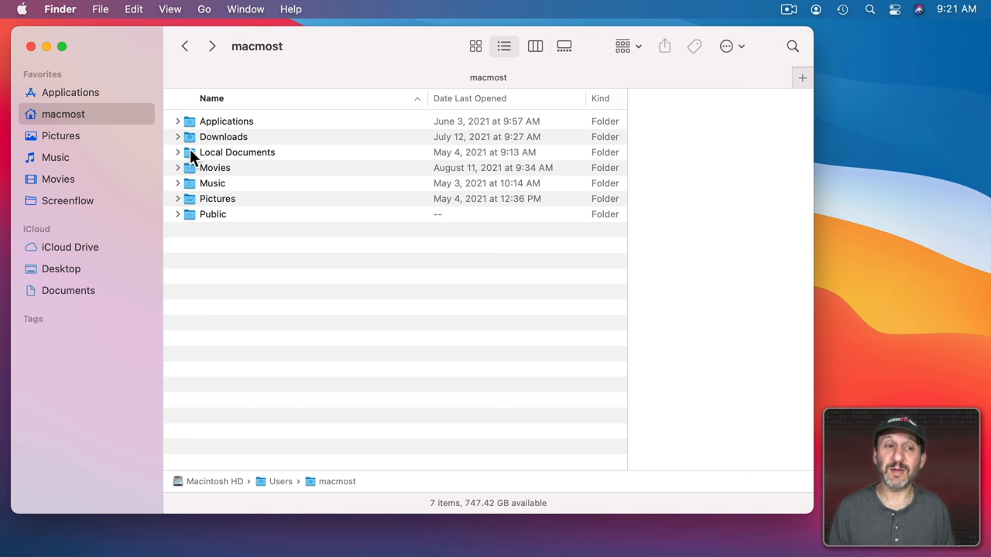
# Expand Local Documents in List View to show its files and Example Files.
pyautogui.click(177, 152)
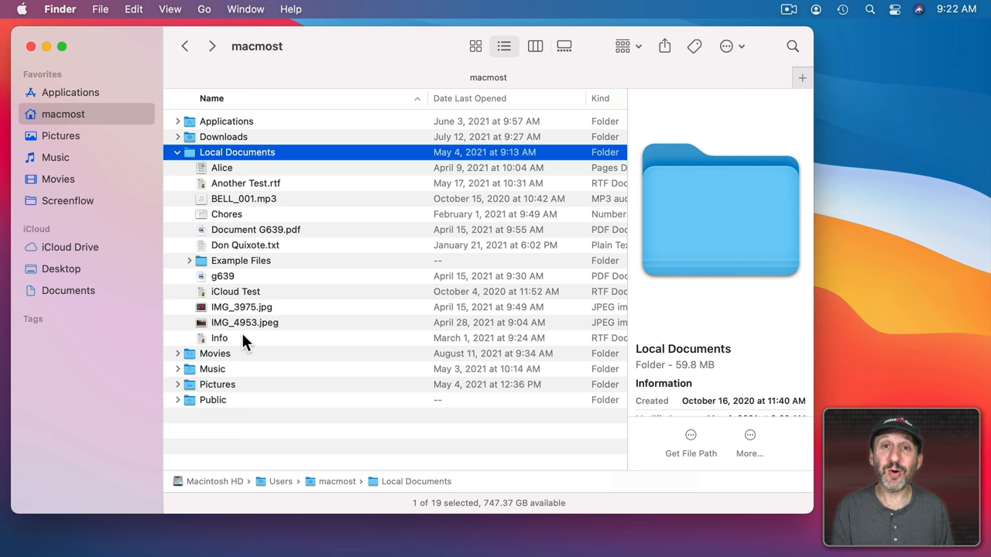
pyautogui.moveTo(248, 154)
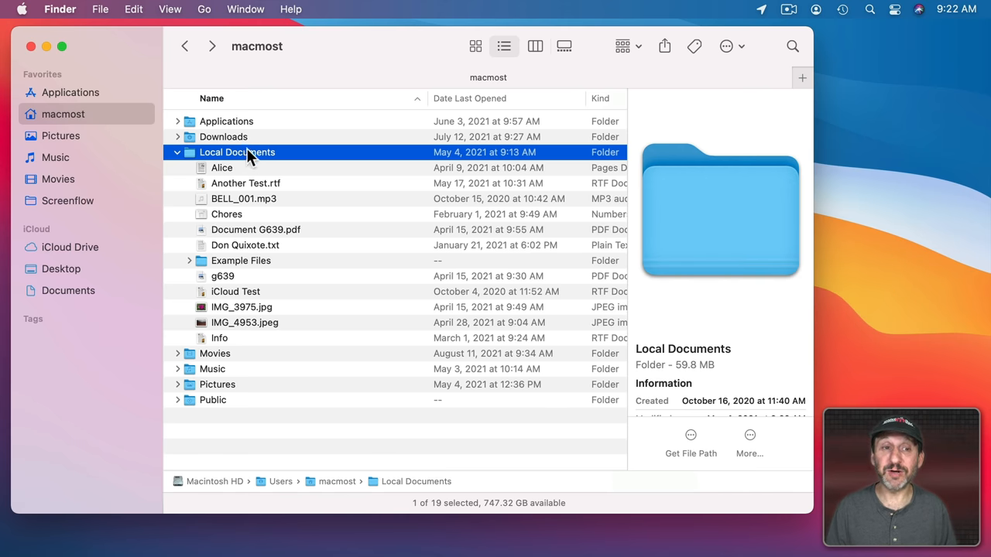
pyautogui.moveTo(250, 234)
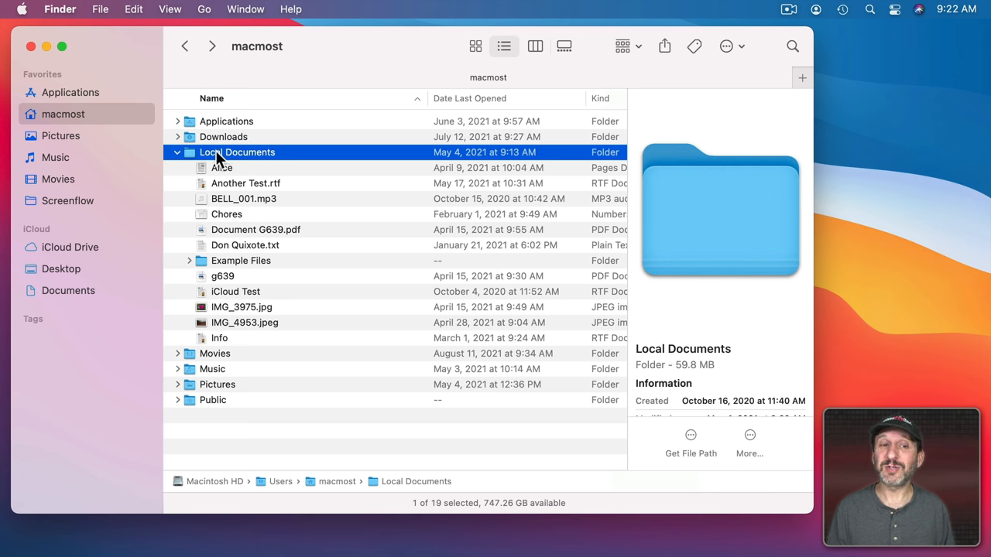
pyautogui.moveTo(287, 164)
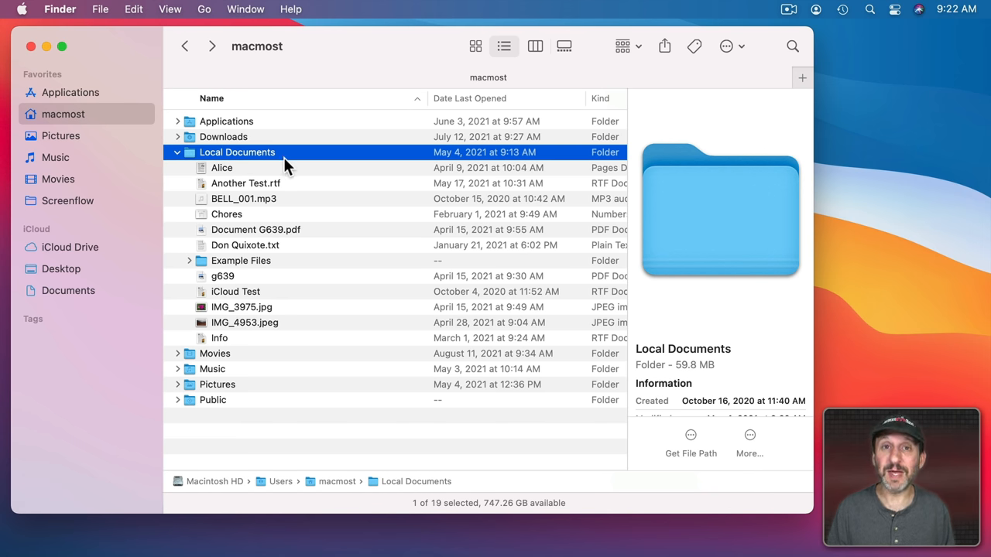
# Collapse Local Documents, then expand and collapse Movies in the home folder list.
pyautogui.click(177, 151)
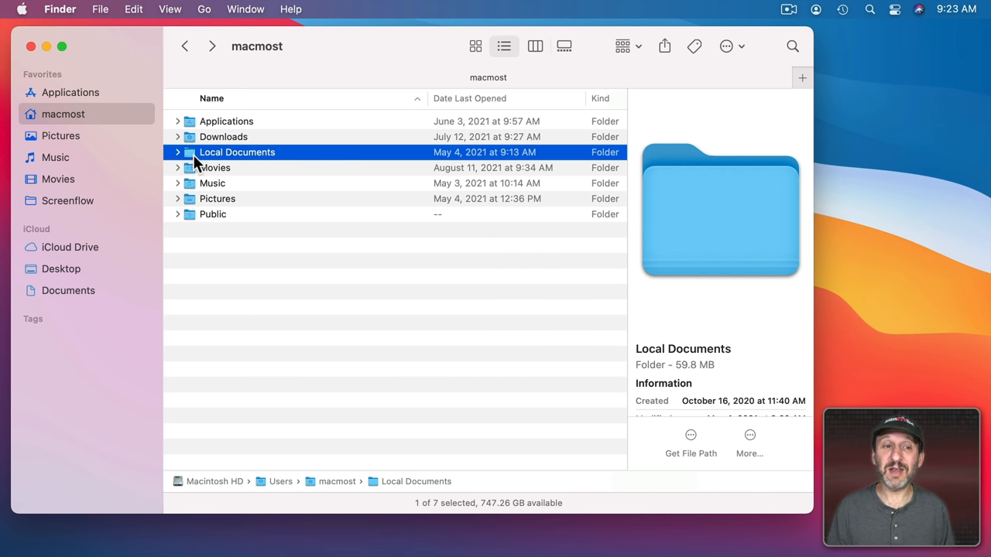
pyautogui.click(178, 168)
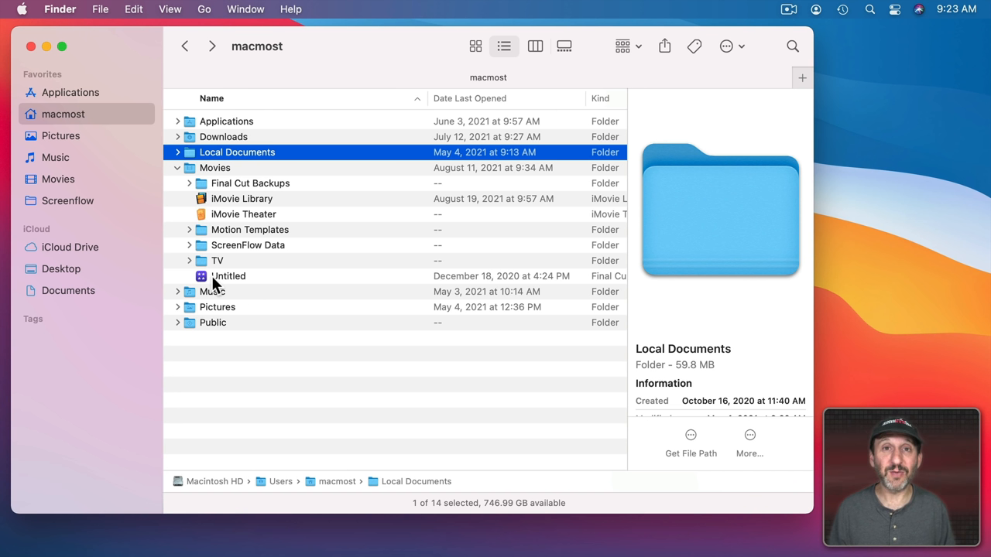
pyautogui.moveTo(210, 176)
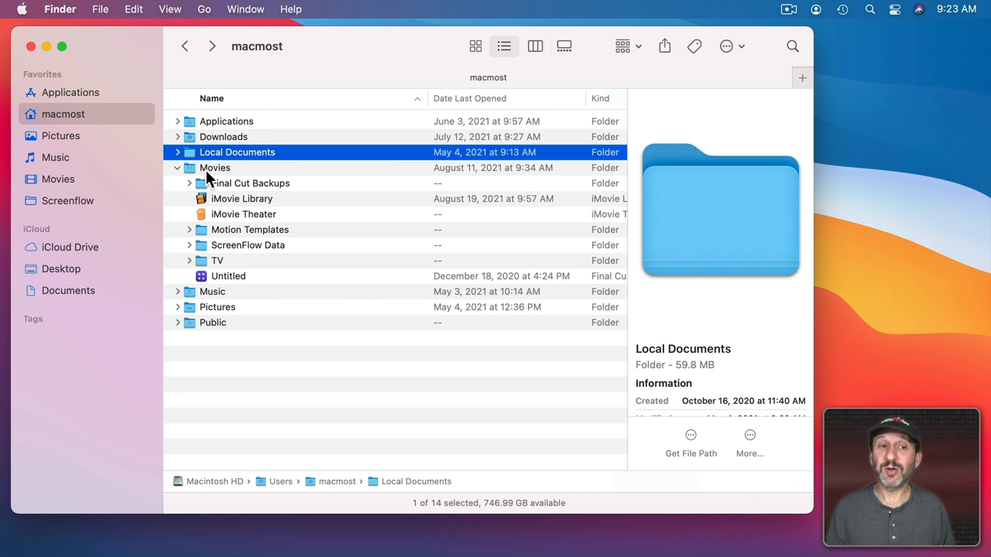
pyautogui.moveTo(217, 224)
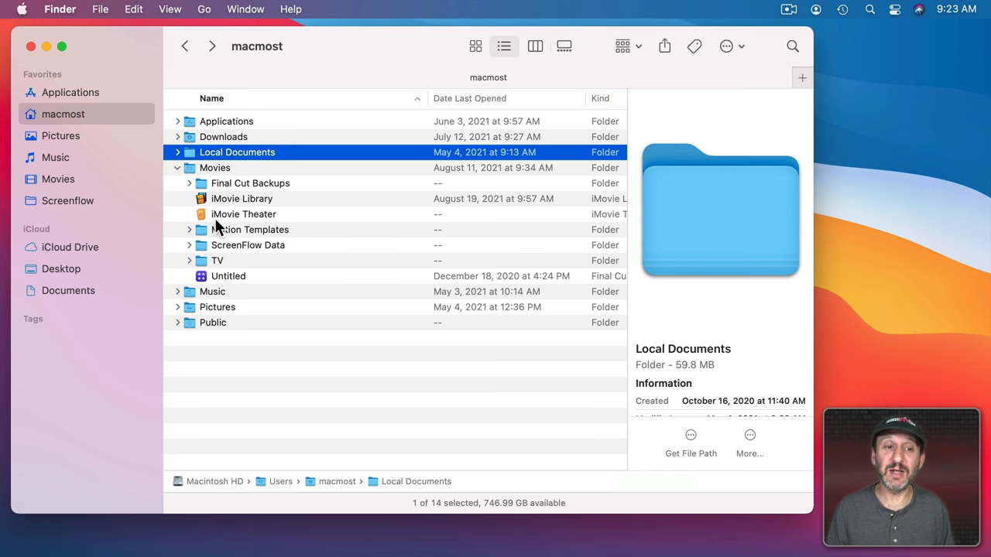
pyautogui.moveTo(215, 250)
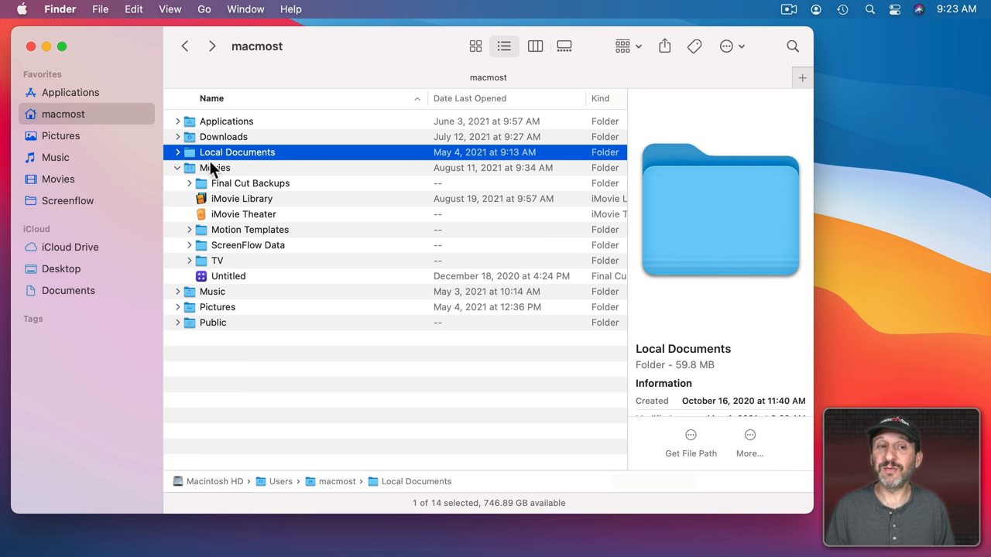
pyautogui.moveTo(221, 178)
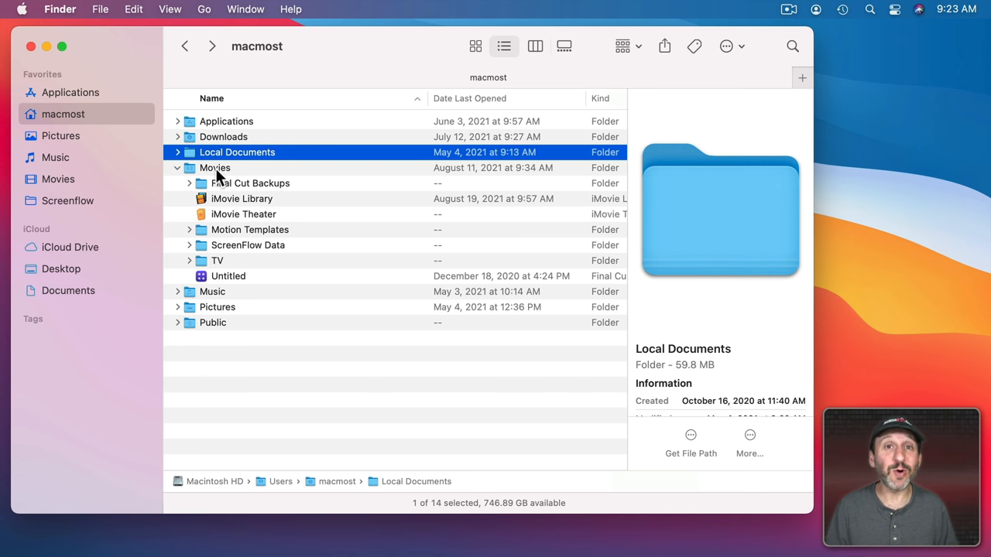
pyautogui.click(178, 168)
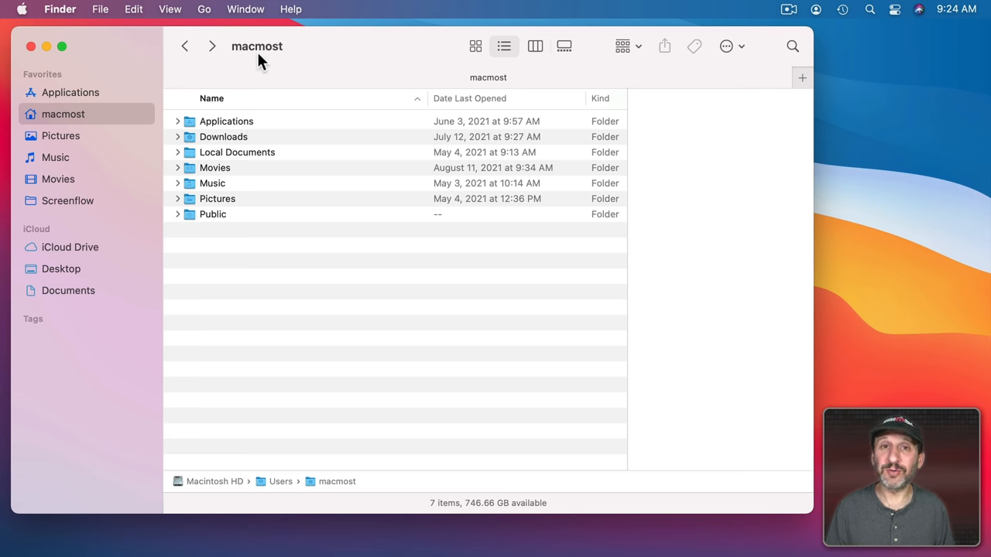
pyautogui.moveTo(293, 223)
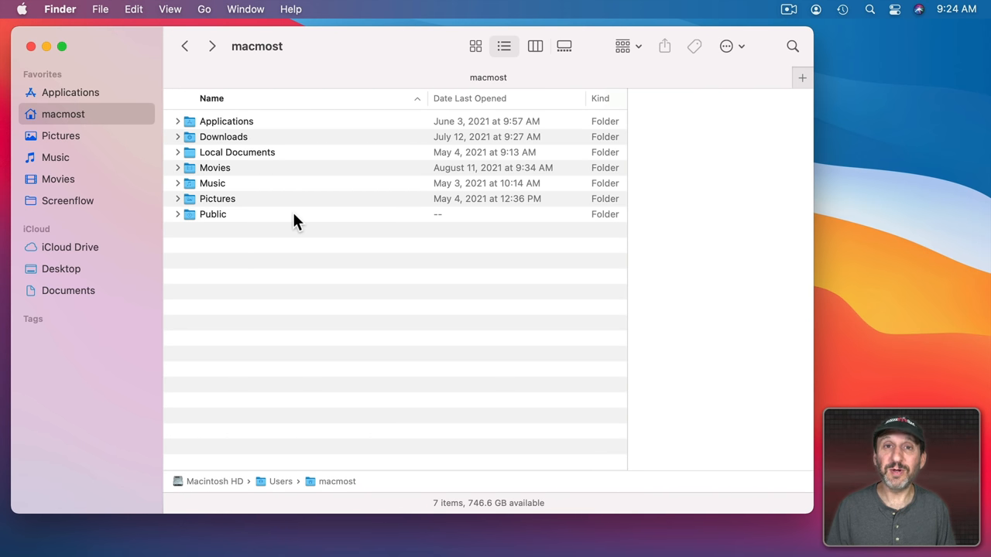
pyautogui.moveTo(91, 133)
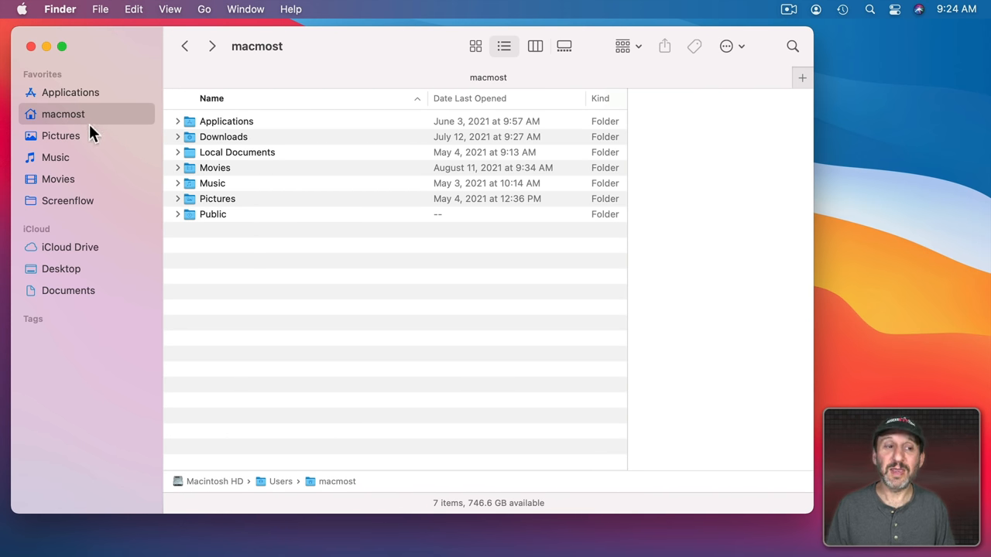
pyautogui.click(71, 247)
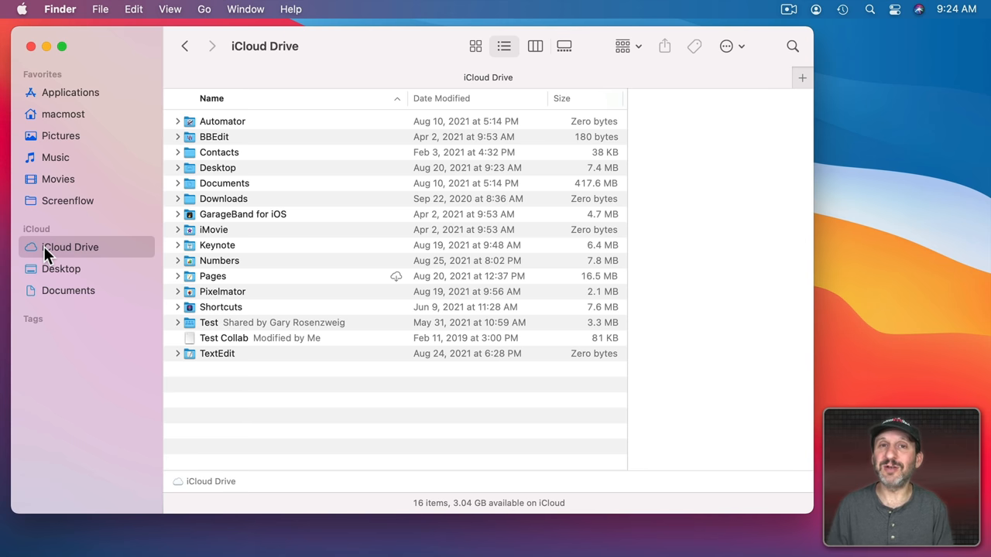
pyautogui.moveTo(104, 209)
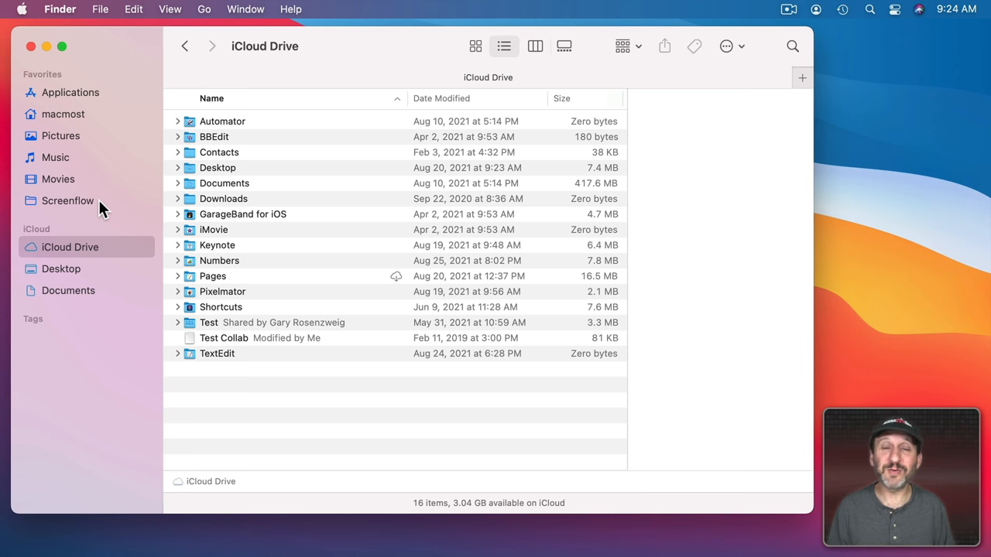
pyautogui.moveTo(96, 138)
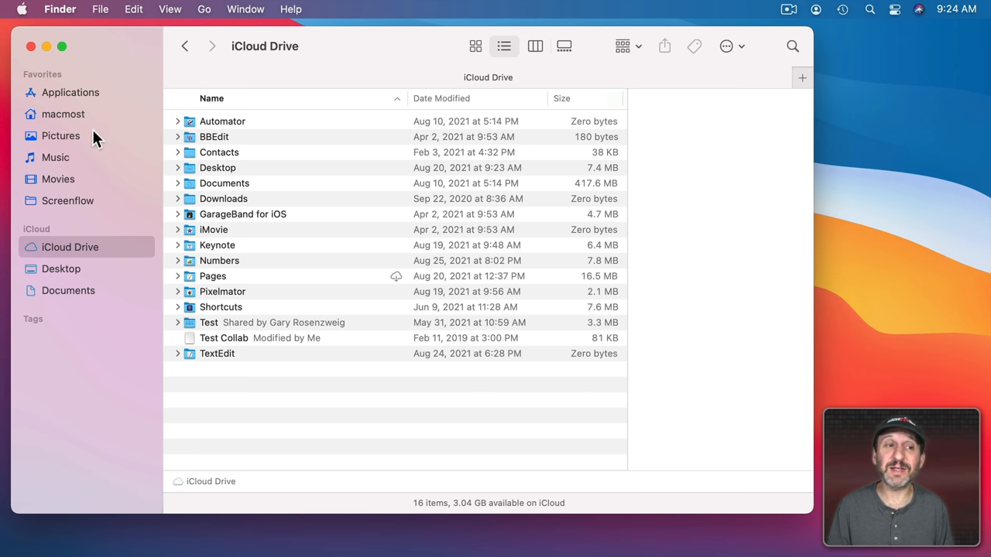
pyautogui.click(62, 114)
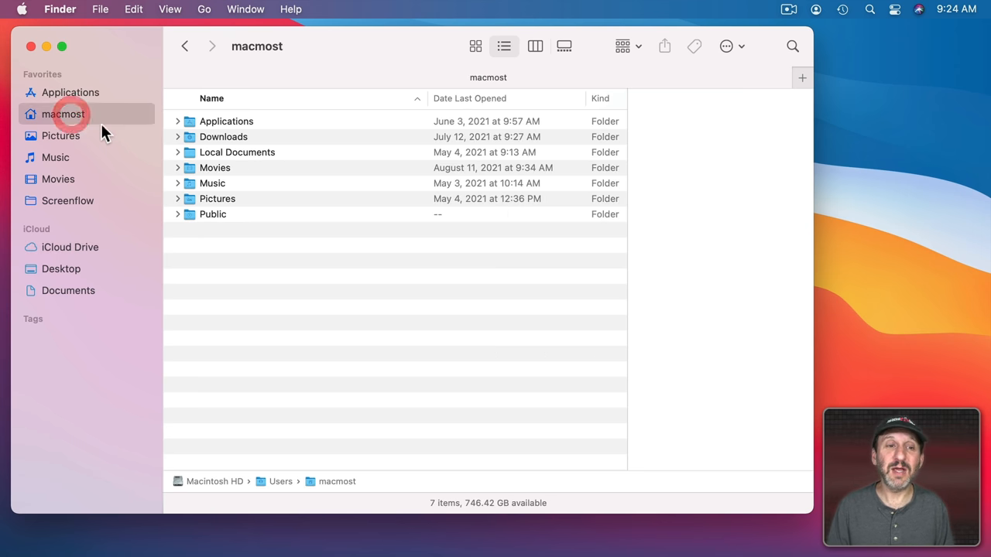
pyautogui.moveTo(205, 161)
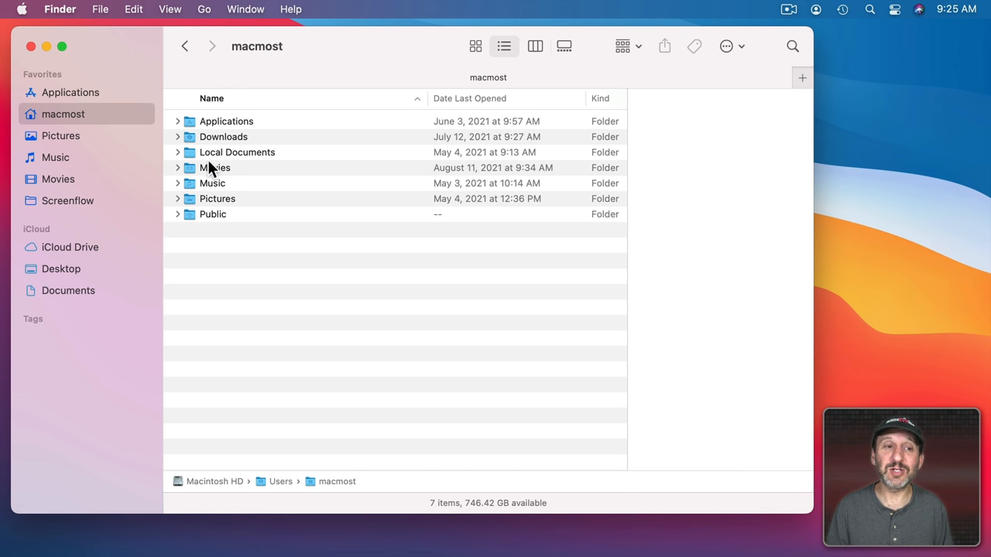
# Drag an alias of Local Documents into iCloud Drive Documents and open it.
pyautogui.moveTo(237, 151); pyautogui.dragTo(237, 306)
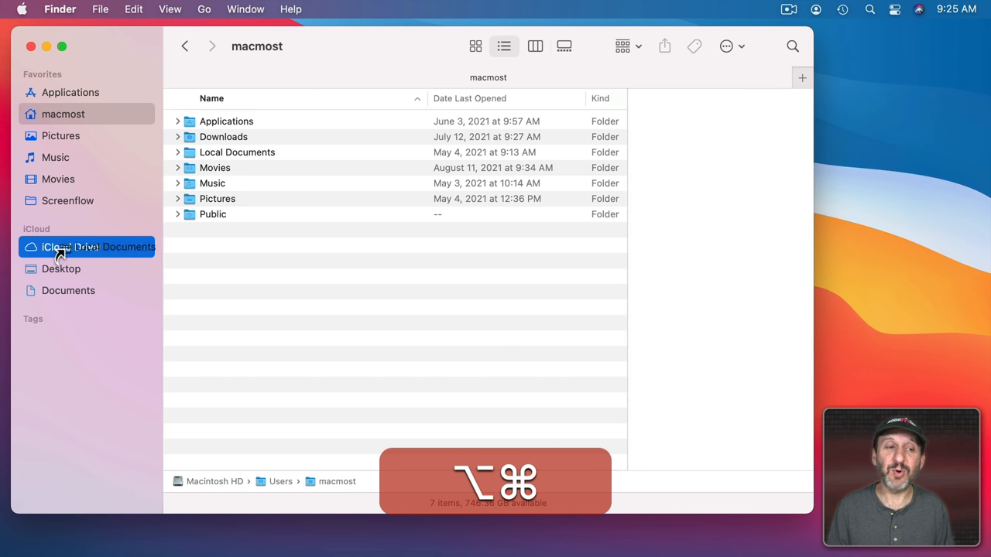
pyautogui.click(69, 247)
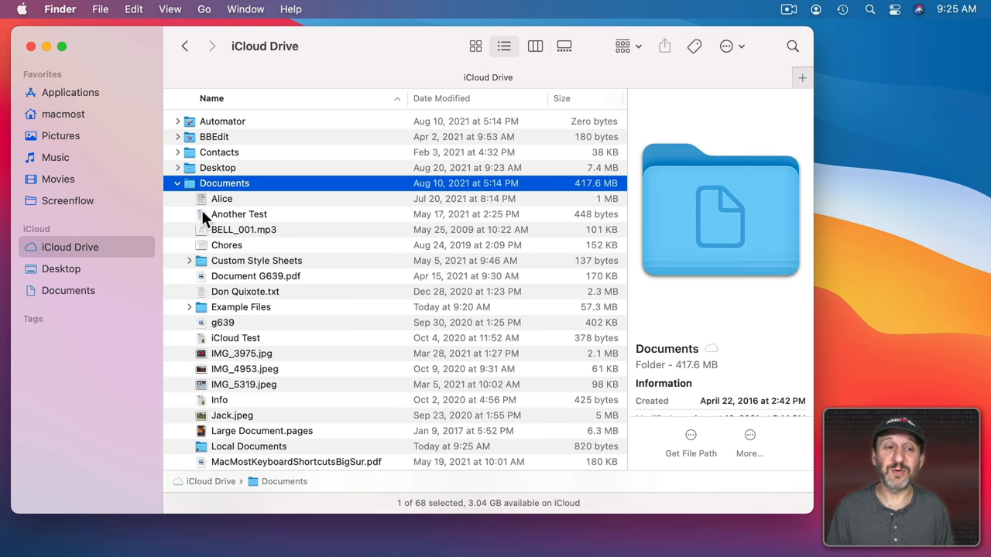
pyautogui.scroll(-3)
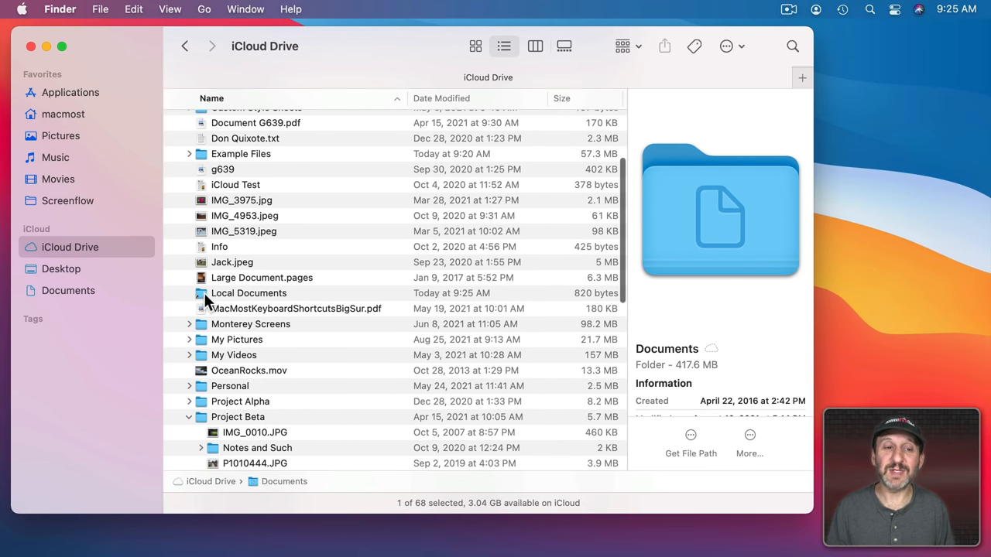
pyautogui.doubleClick(249, 293)
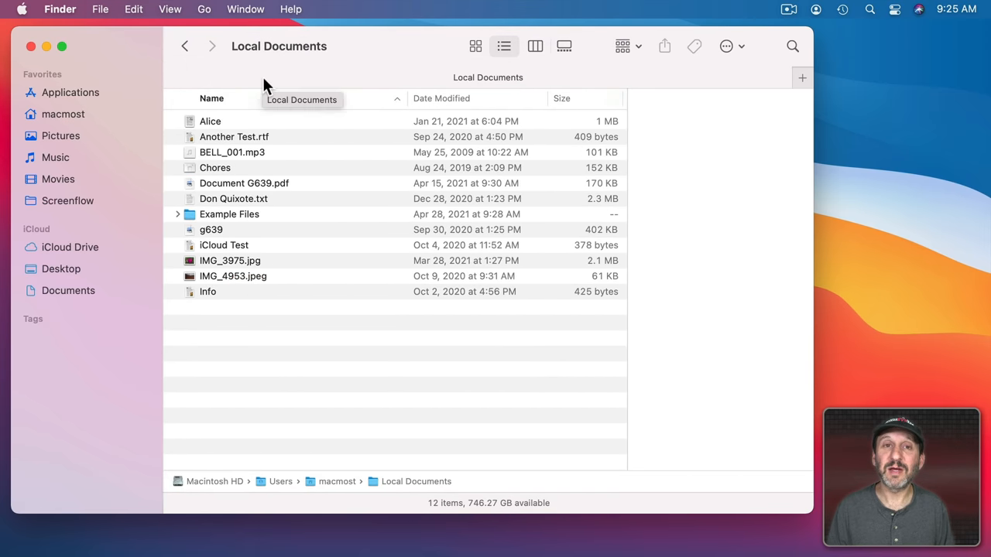
pyautogui.moveTo(258, 169)
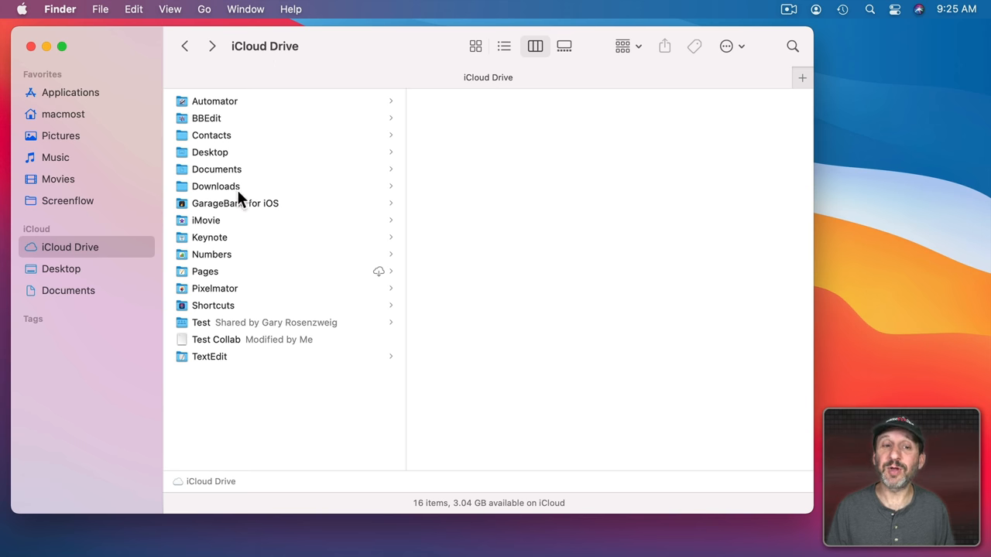
# Select iCloud Drive Documents, then the Local Documents alias to list its 12 local items.
pyautogui.click(217, 169)
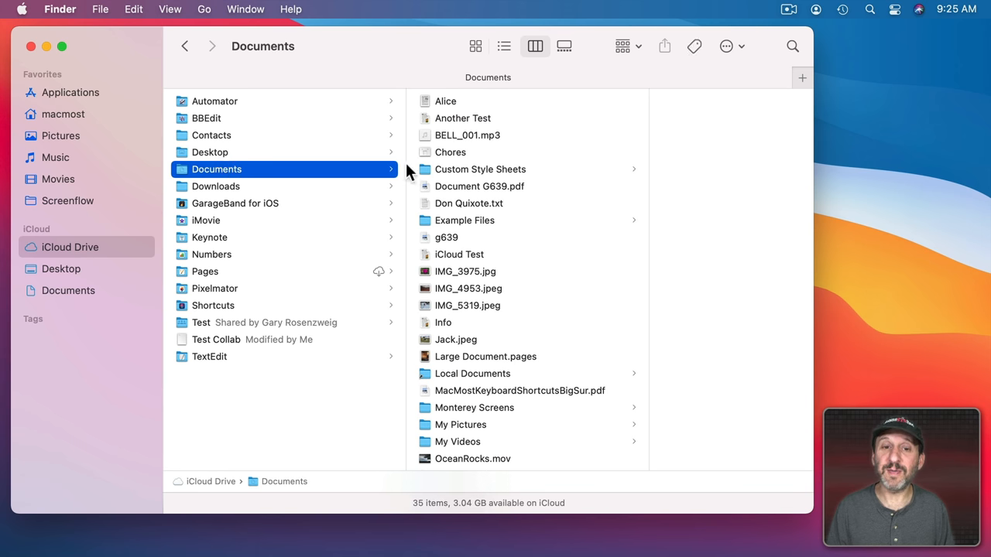
pyautogui.click(472, 373)
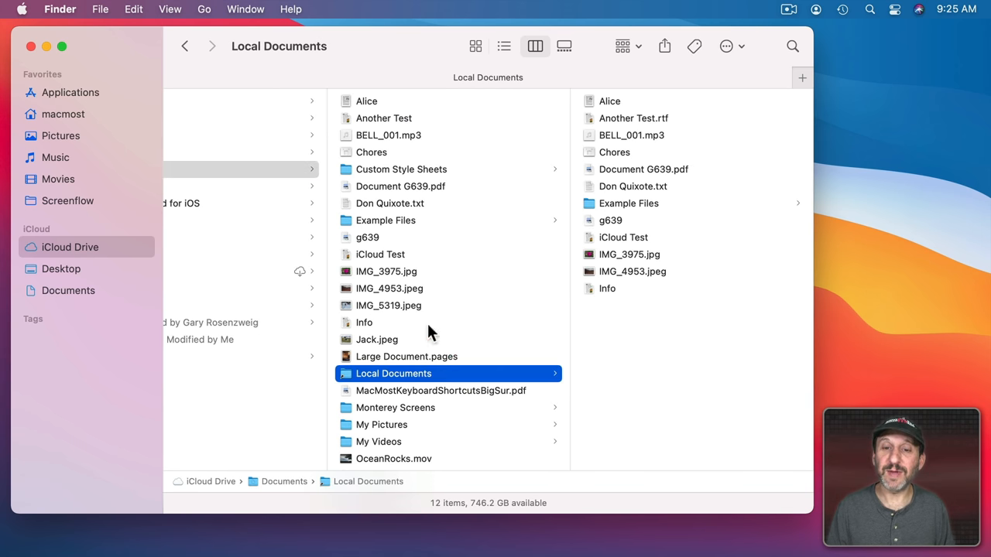
pyautogui.moveTo(631, 192)
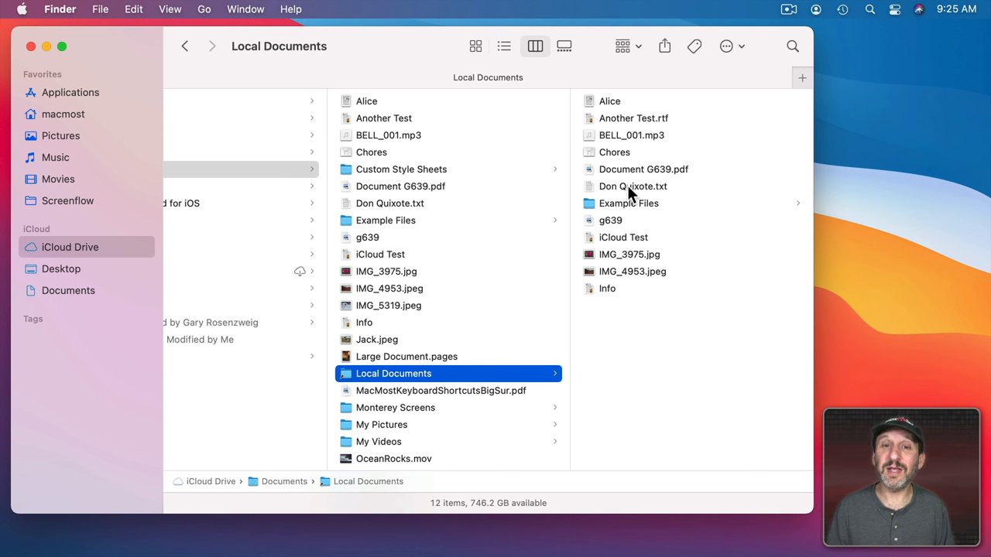
pyautogui.moveTo(437, 379)
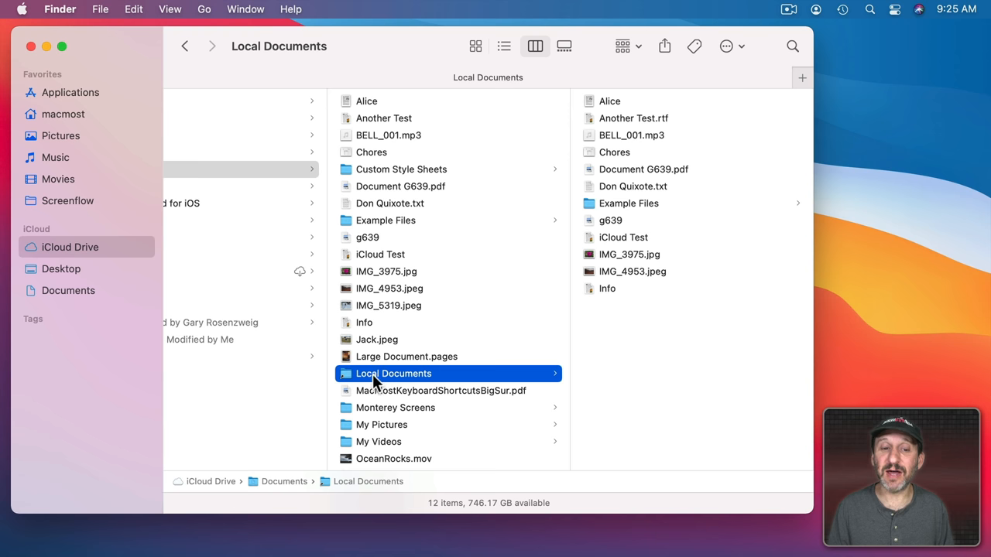
pyautogui.moveTo(424, 379)
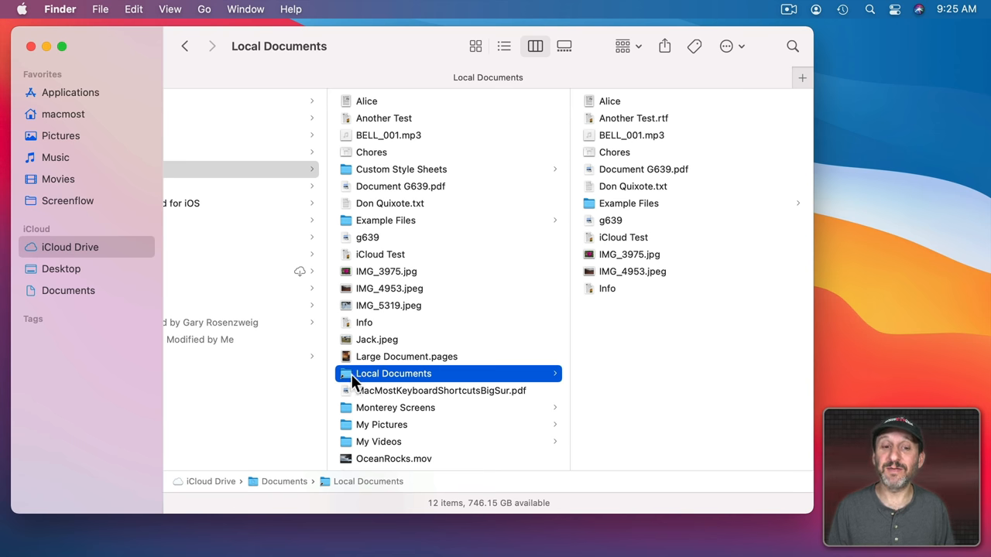
pyautogui.moveTo(414, 260)
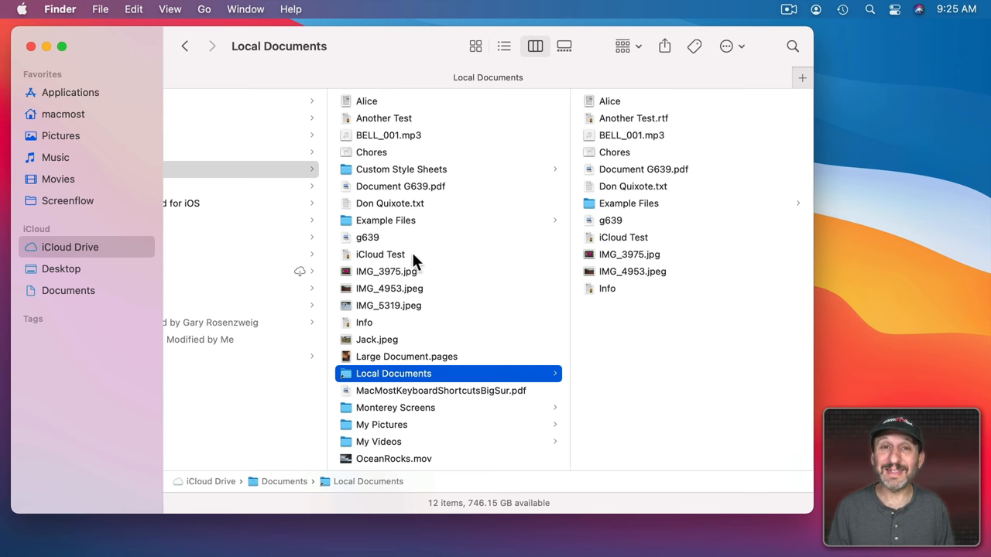
pyautogui.moveTo(390, 381)
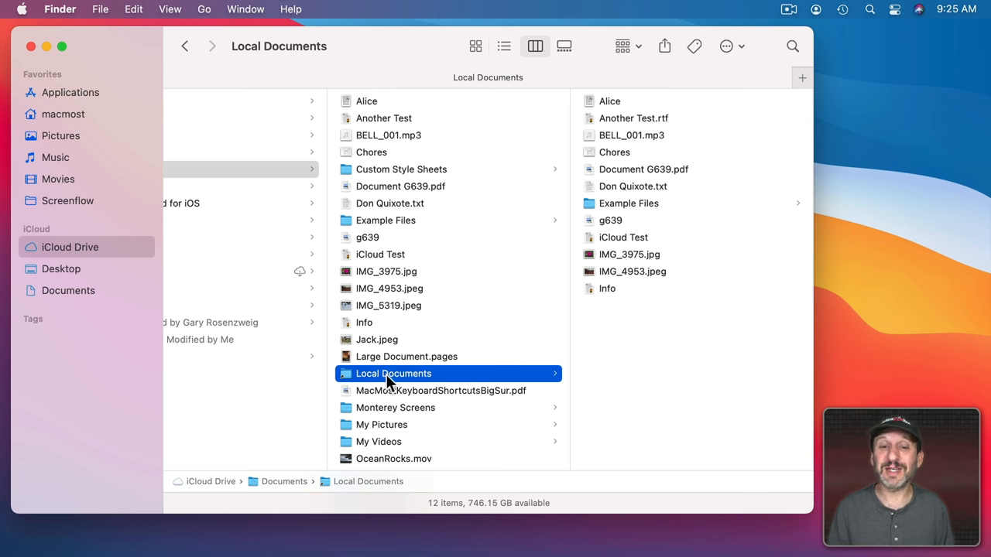
pyautogui.moveTo(683, 188)
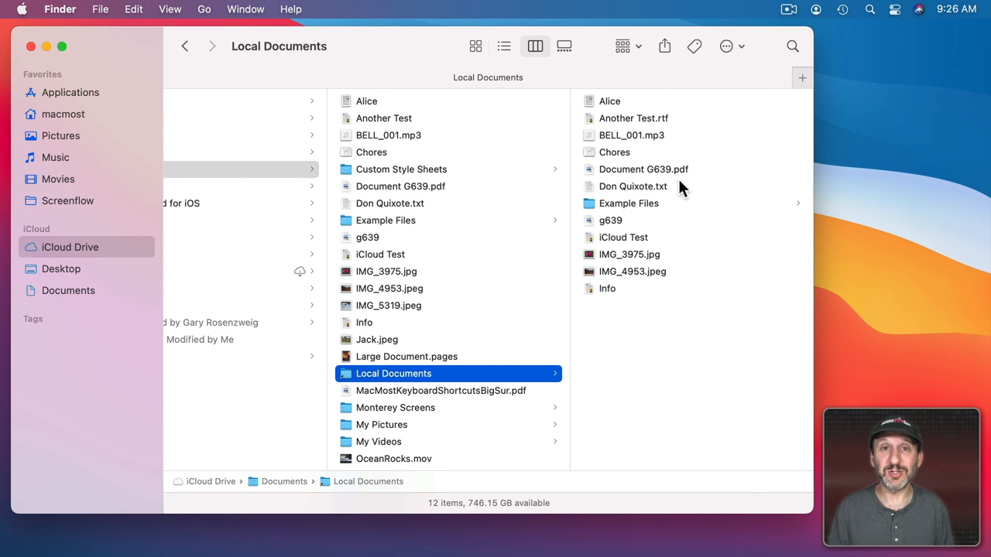